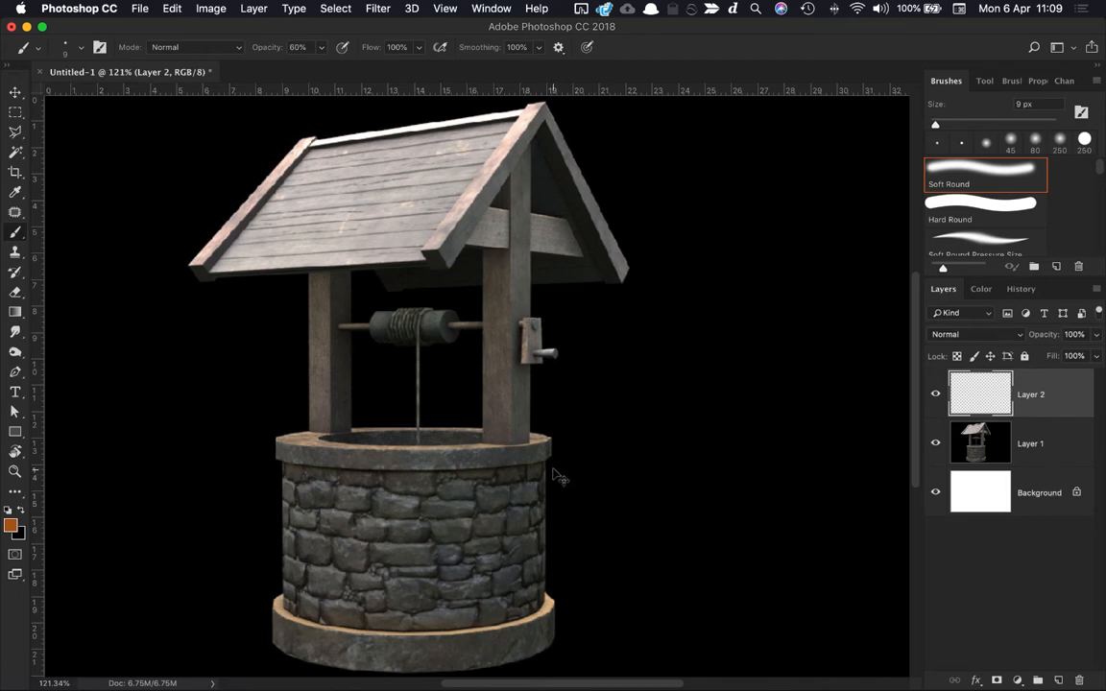
mouse_move(421, 595)
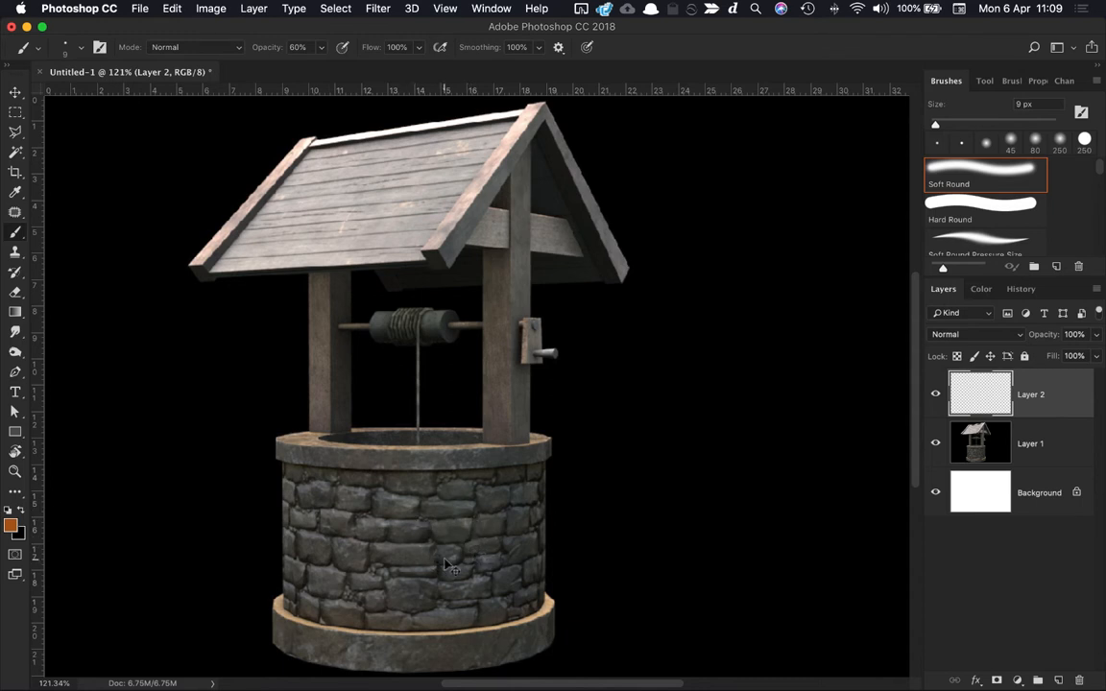
mouse_move(285, 480)
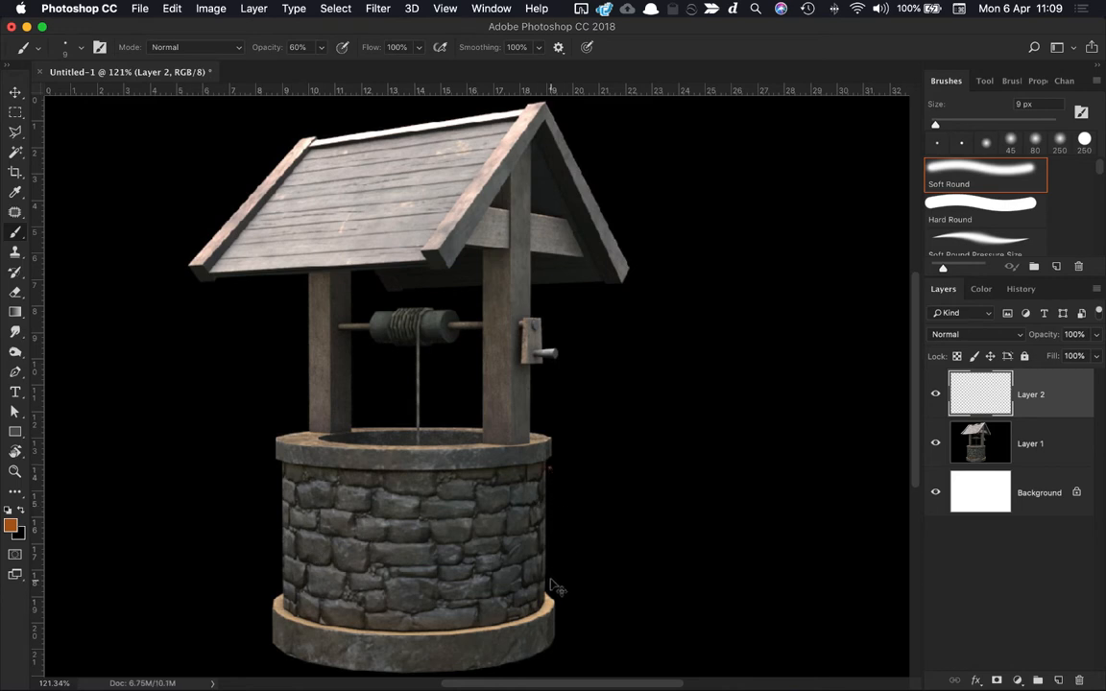
Step: Paint a thin vertical orange stroke along the stone wall's right edge
left_click_drag(548, 470, 551, 566)
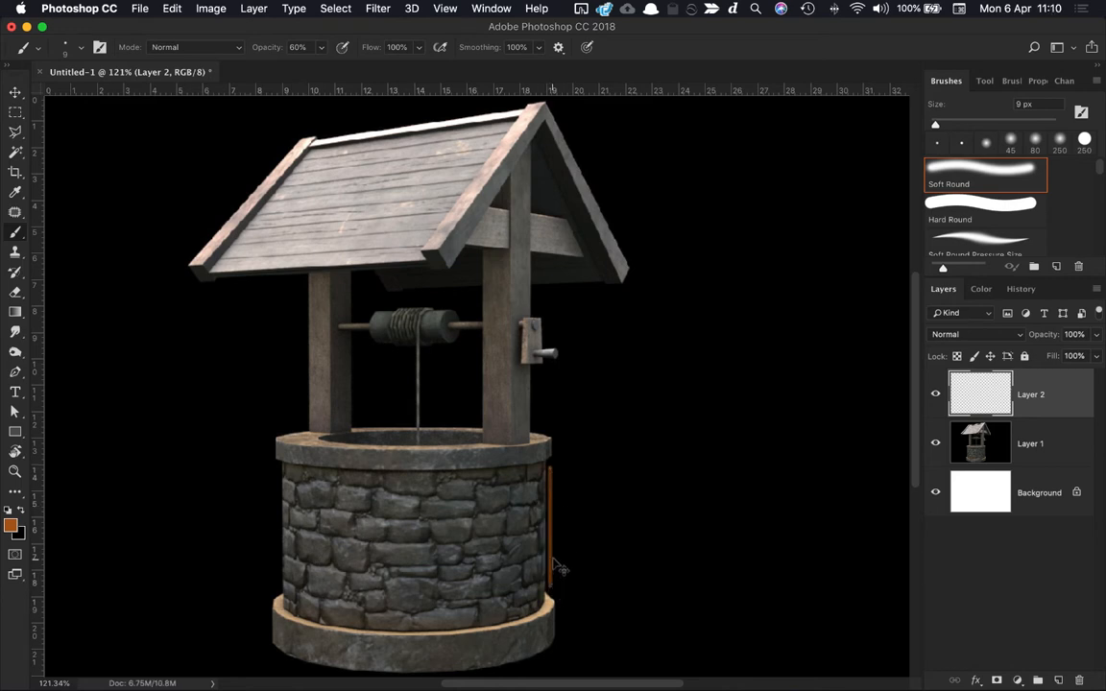
mouse_move(562, 515)
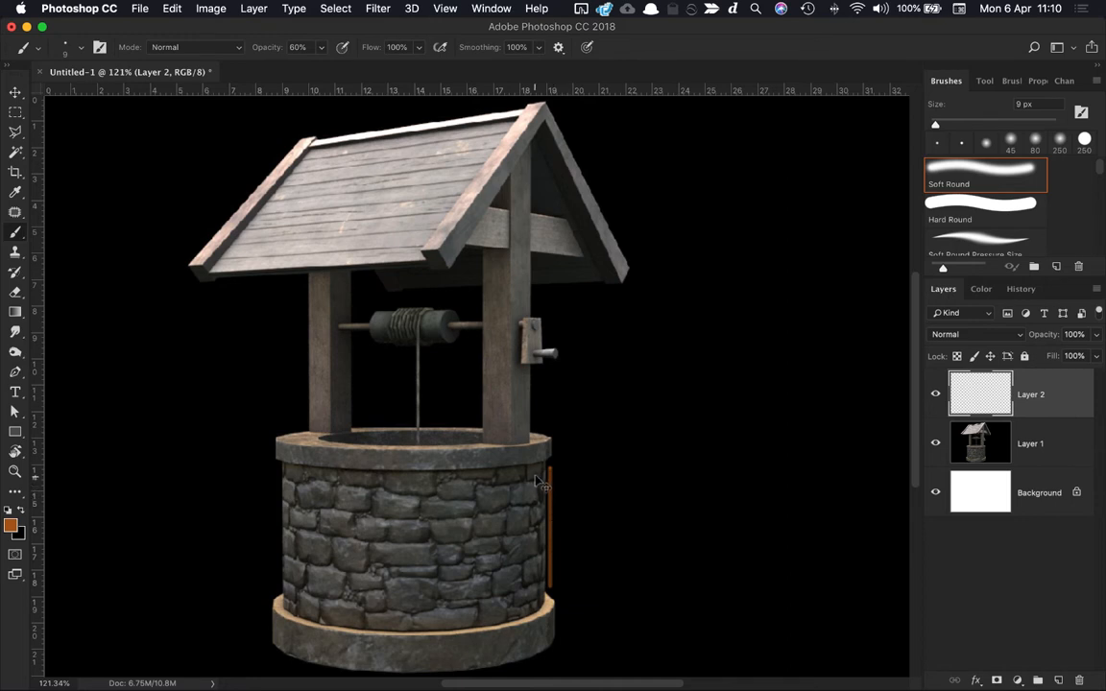
mouse_move(547, 531)
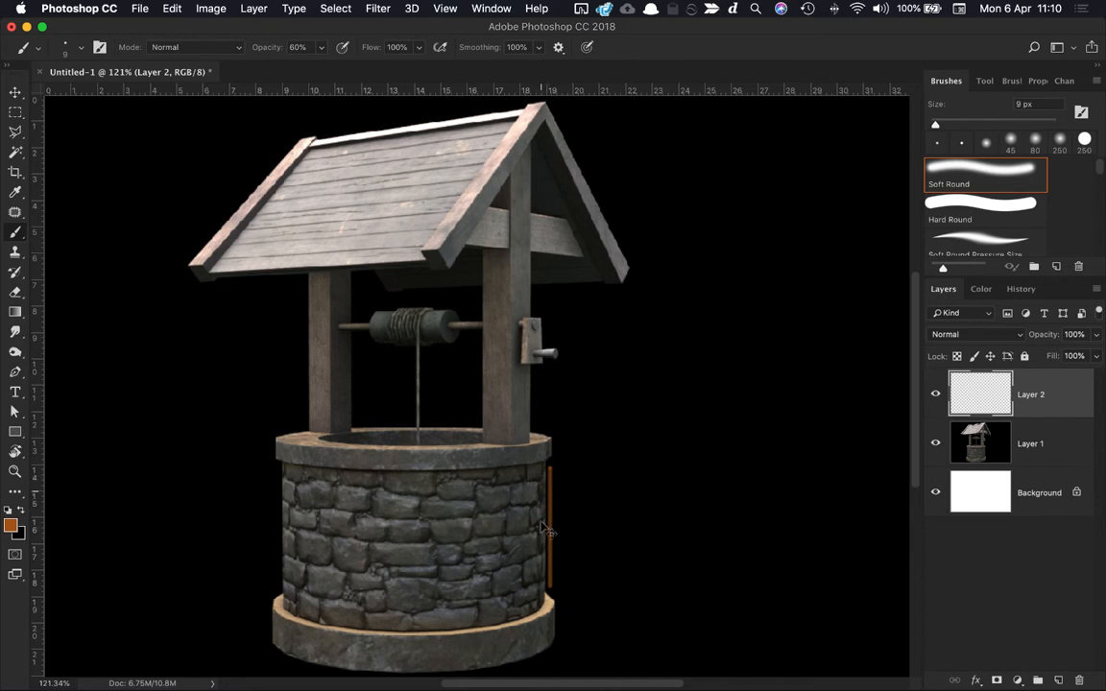
mouse_move(555, 518)
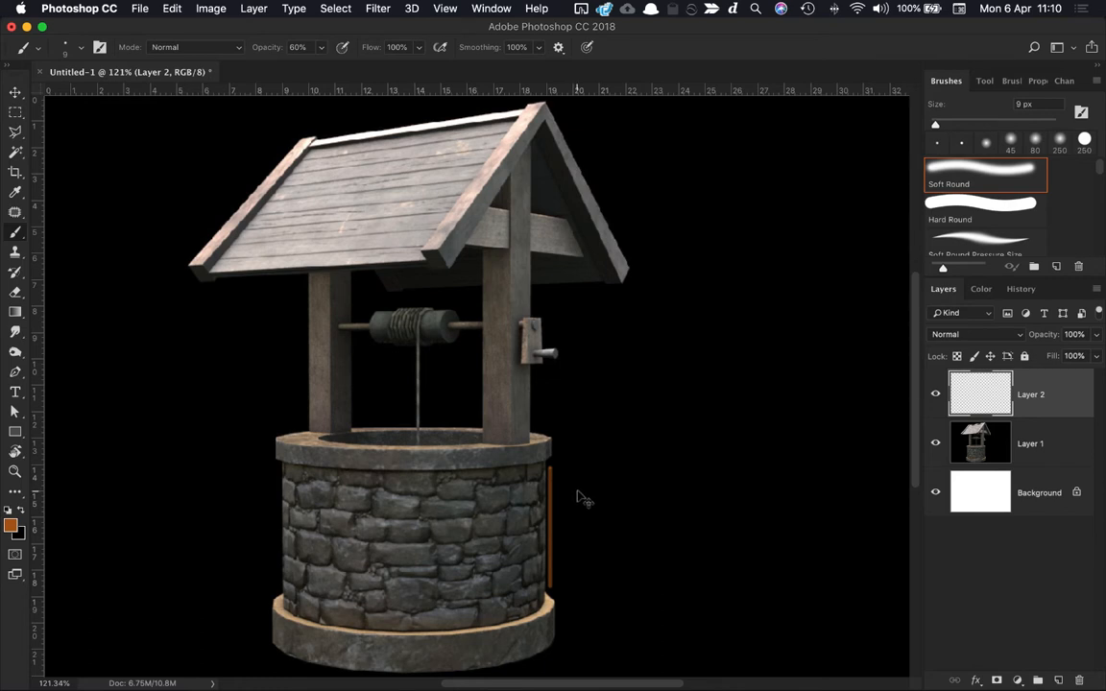
mouse_move(503, 388)
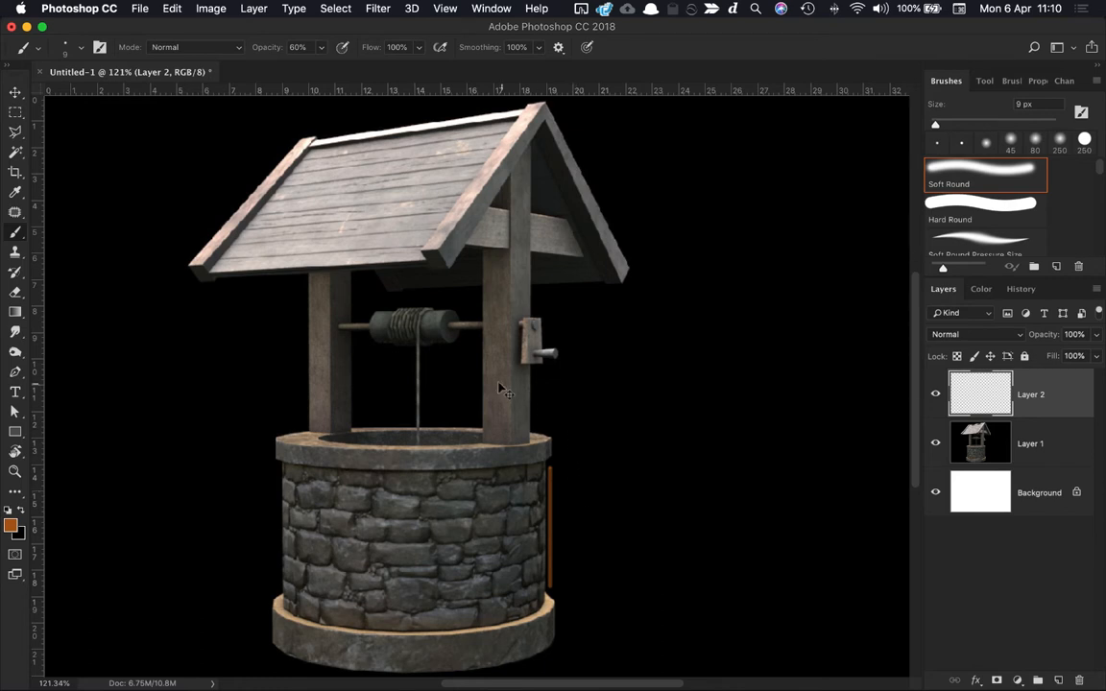
mouse_move(559, 381)
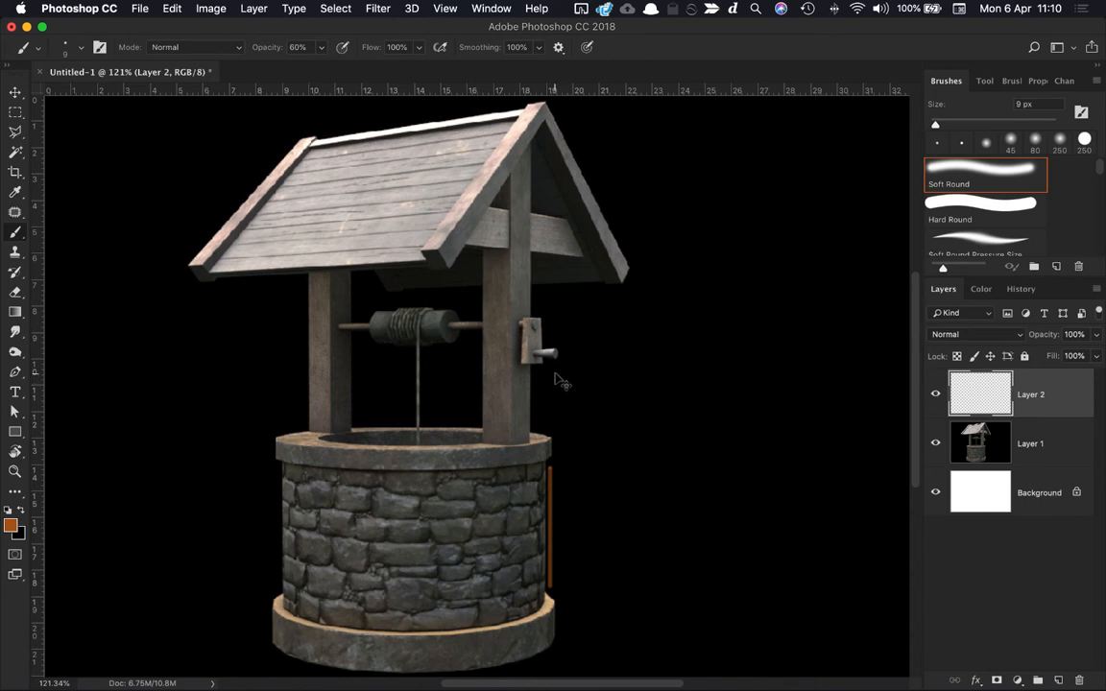
mouse_move(425, 259)
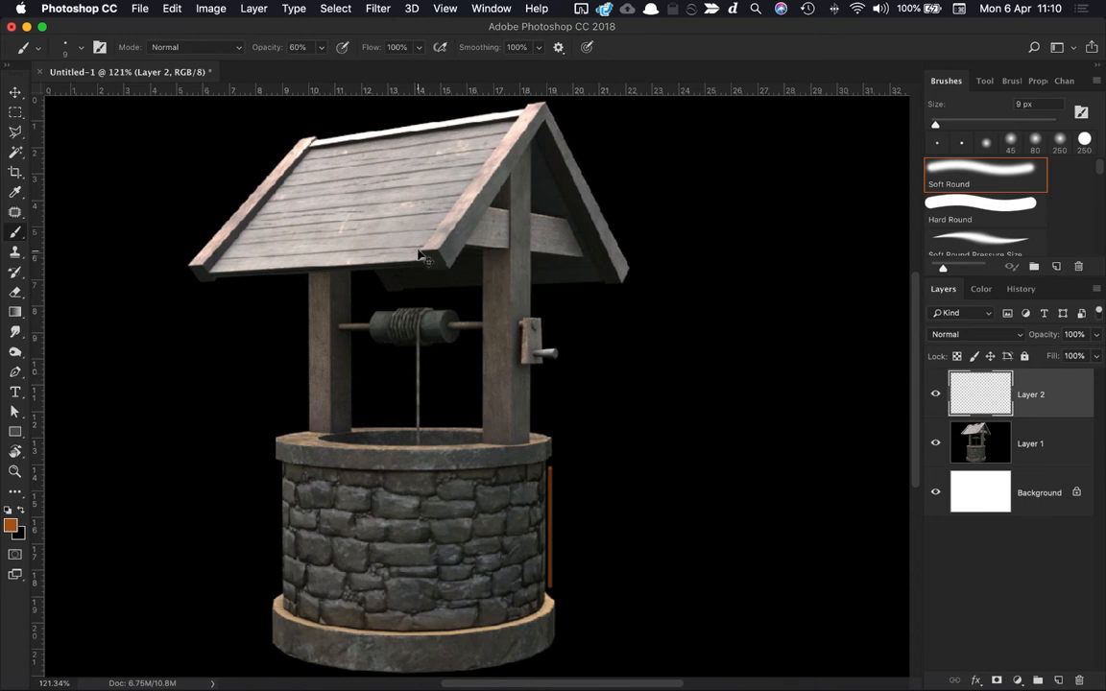
Step: Paint a short orange arrow stroke beneath the roof eave near the front post
left_click_drag(379, 269, 427, 254)
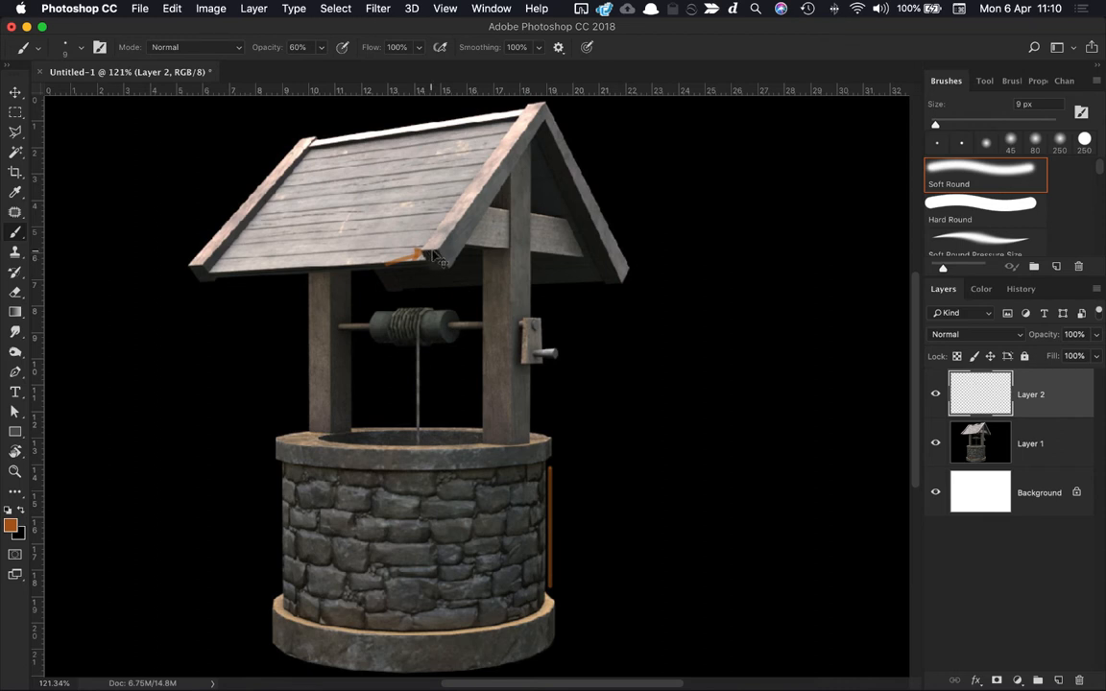
mouse_move(464, 218)
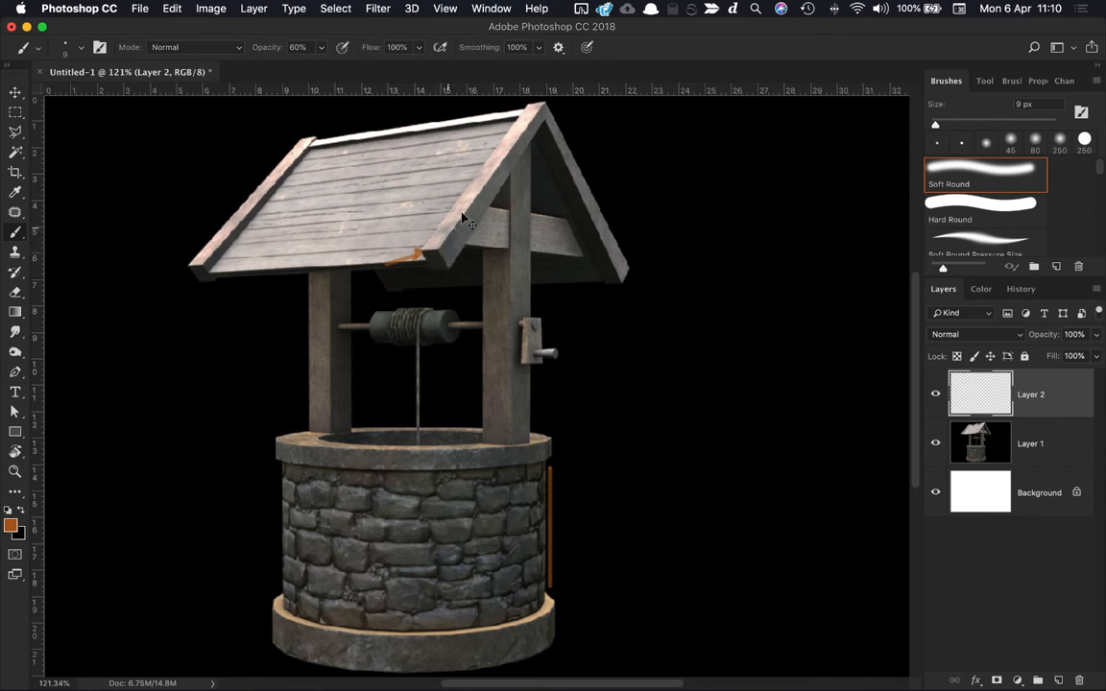
mouse_move(427, 254)
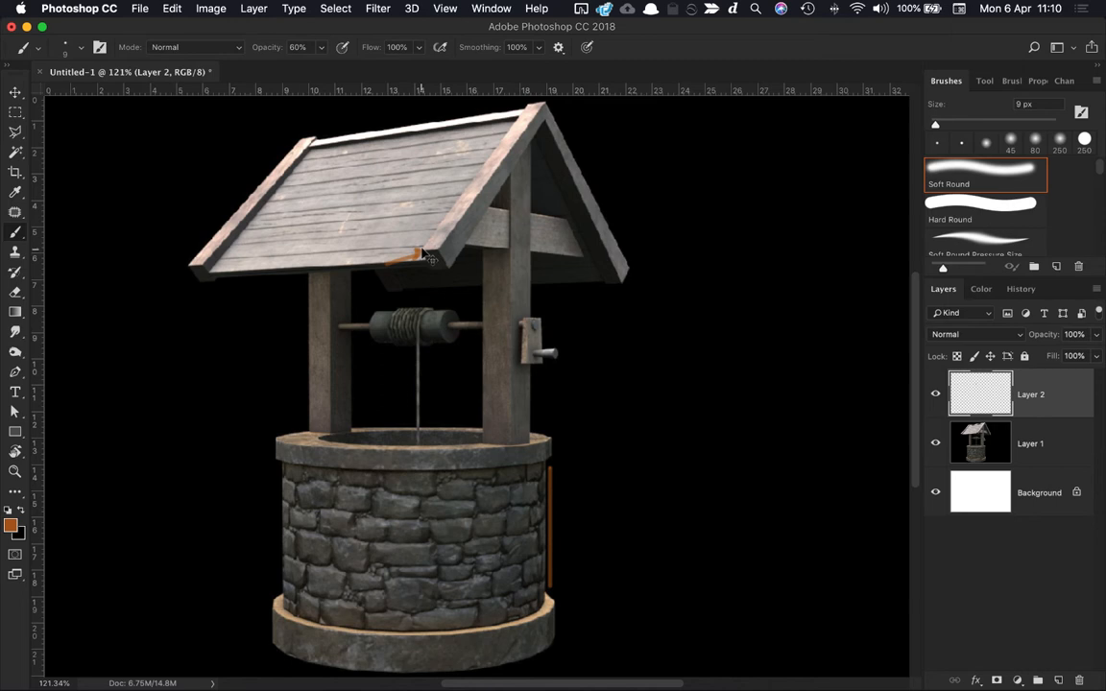
mouse_move(432, 267)
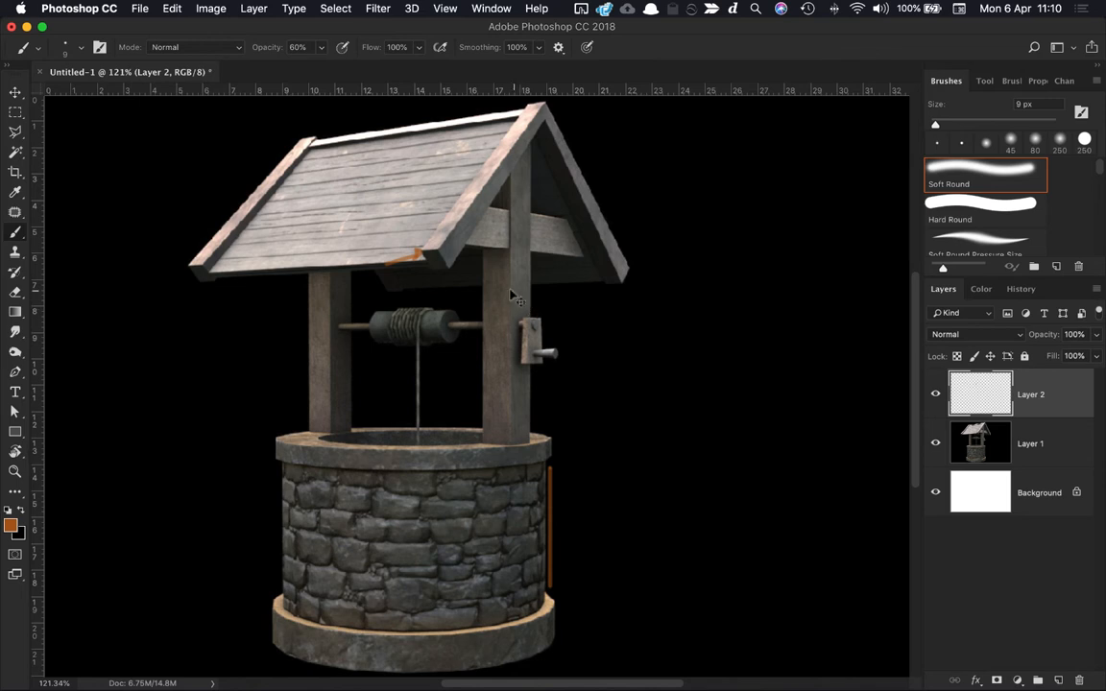
mouse_move(514, 288)
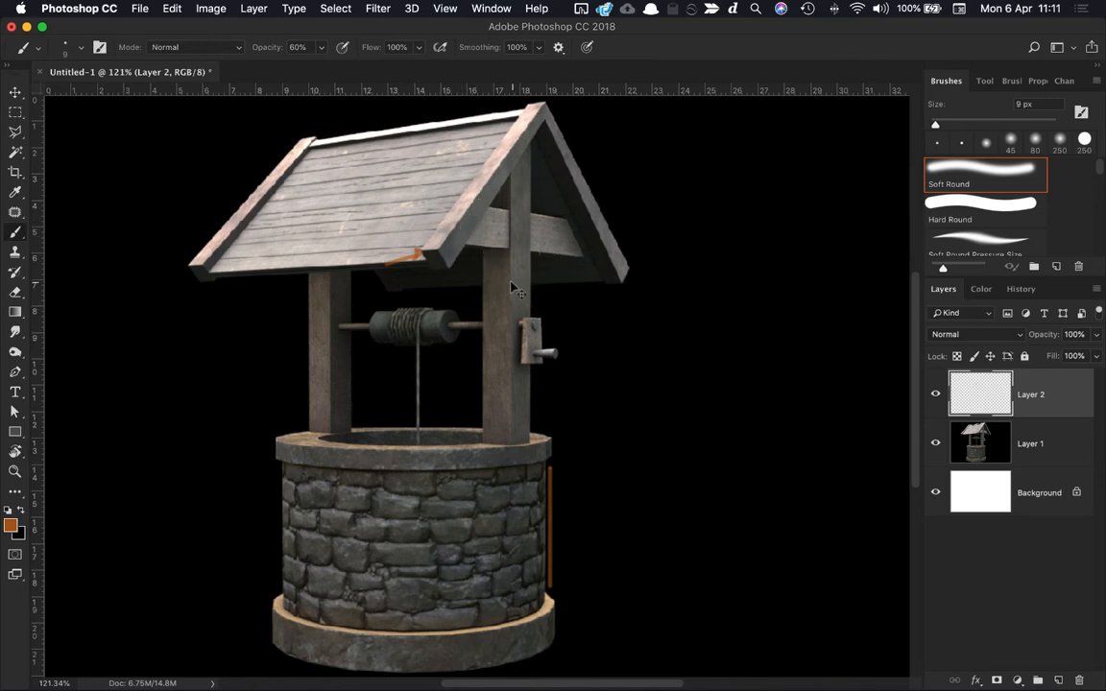
mouse_move(549, 233)
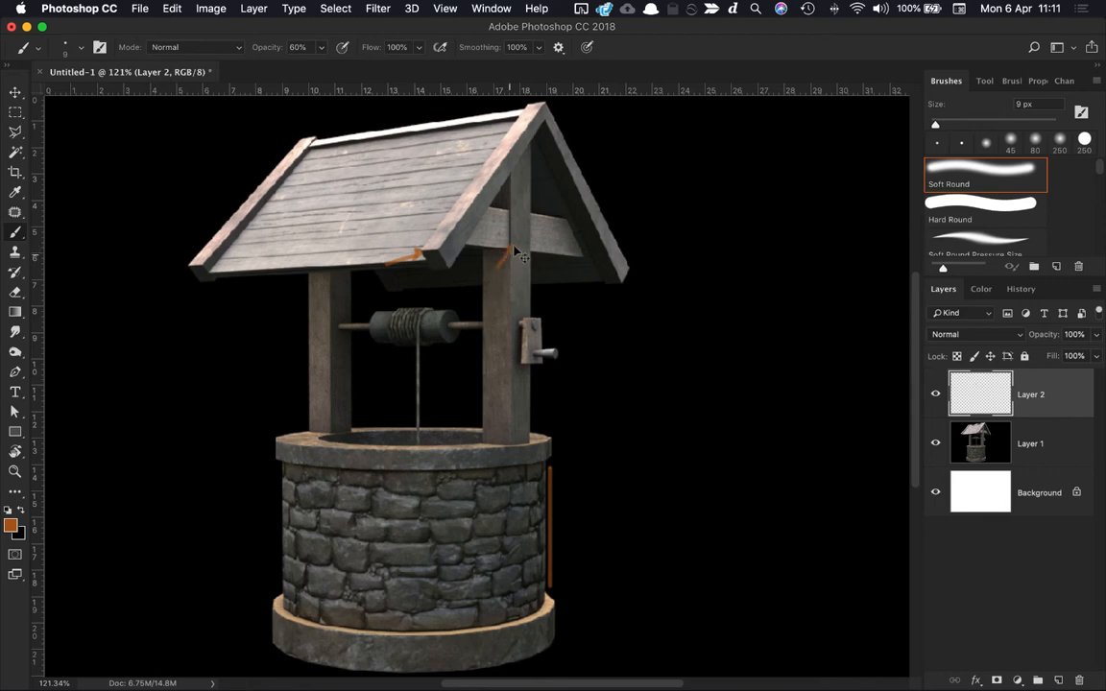
mouse_move(520, 261)
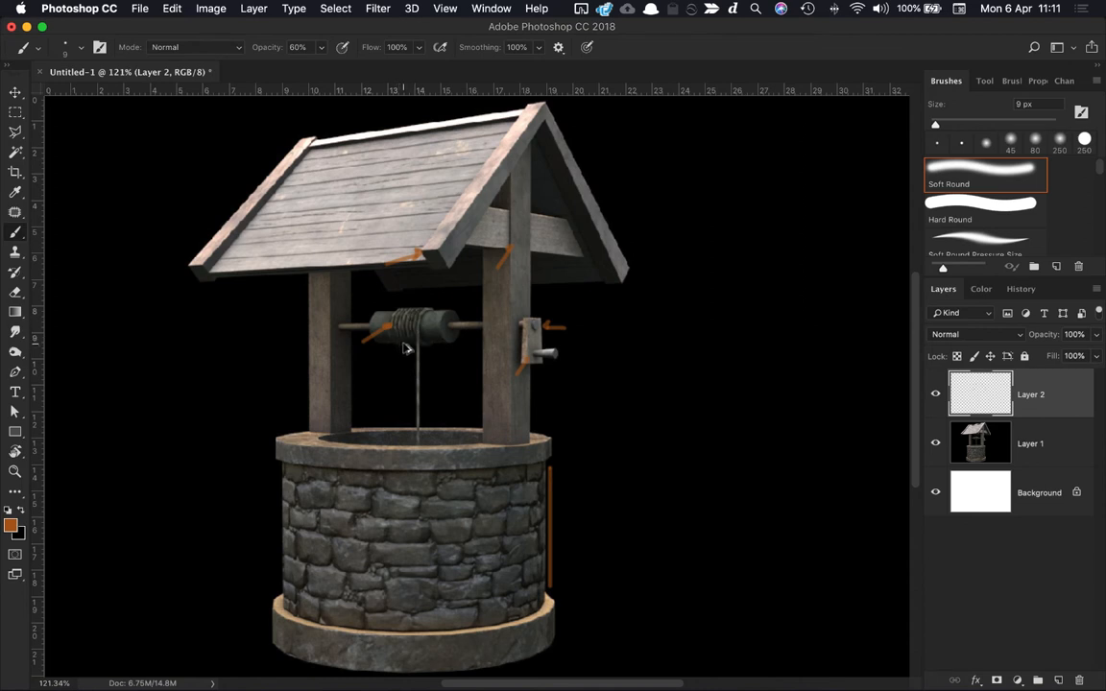
mouse_move(275, 466)
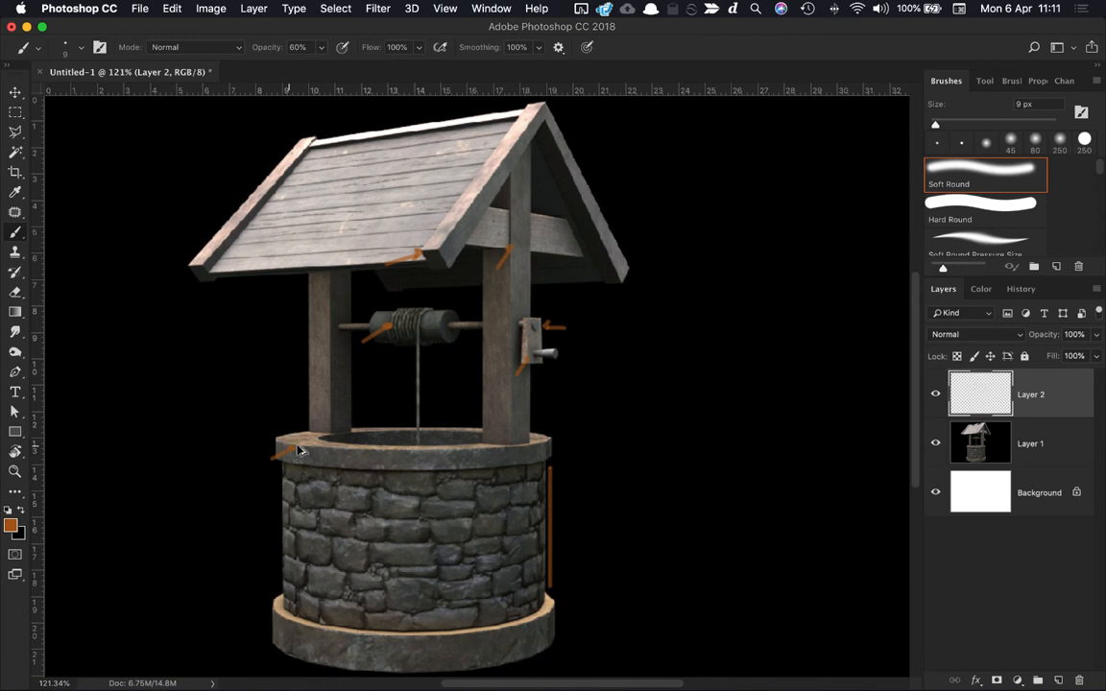
mouse_move(285, 449)
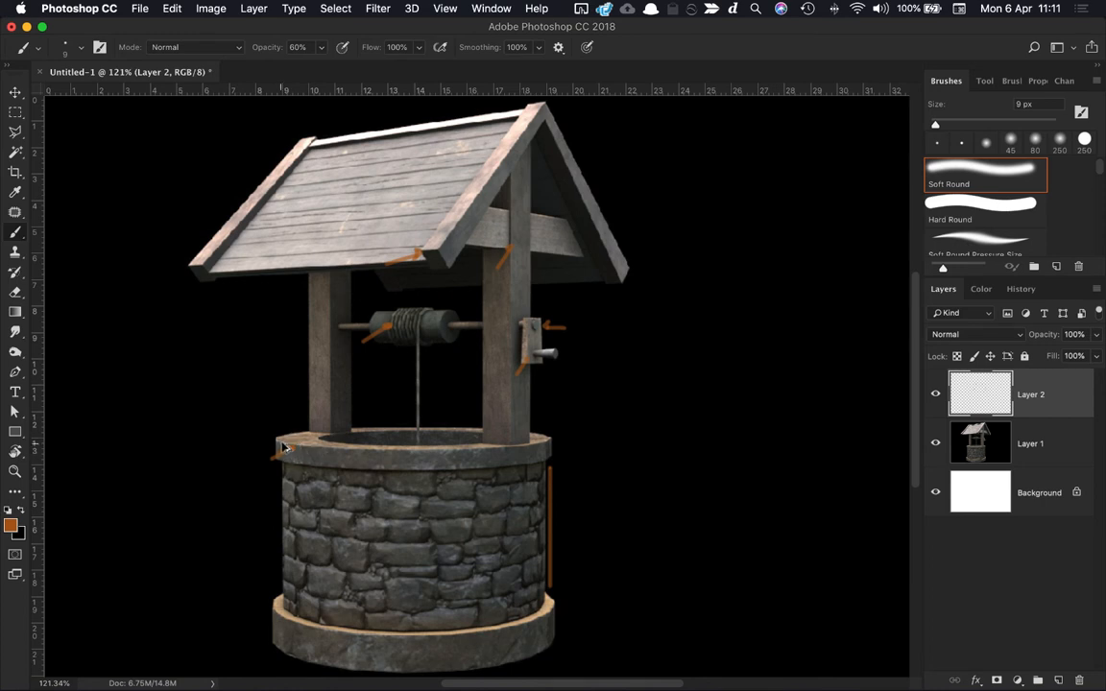
mouse_move(284, 583)
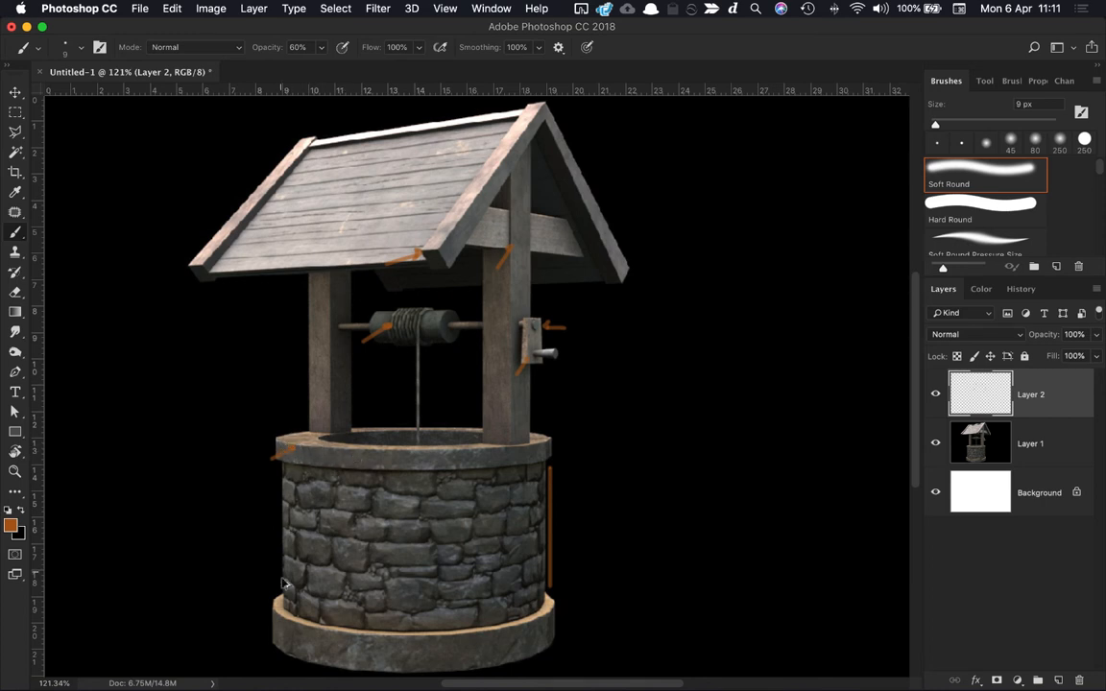
Step: Paint an orange arrow pointing at the lower-left edge of the well's base
left_click_drag(285, 584, 273, 614)
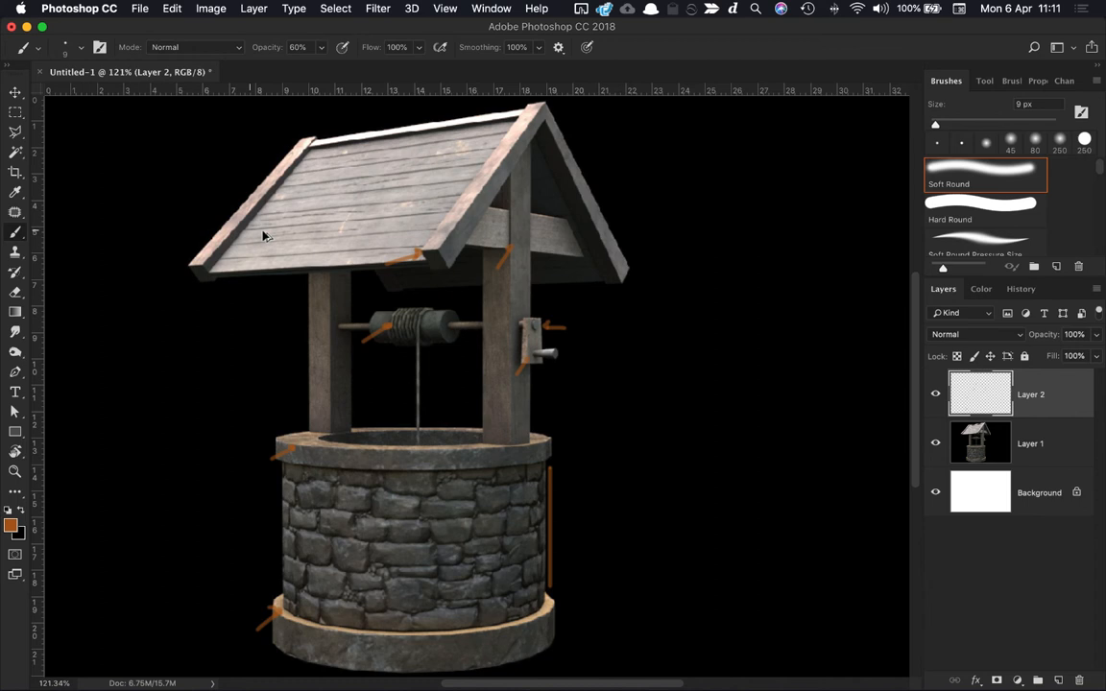
mouse_move(468, 126)
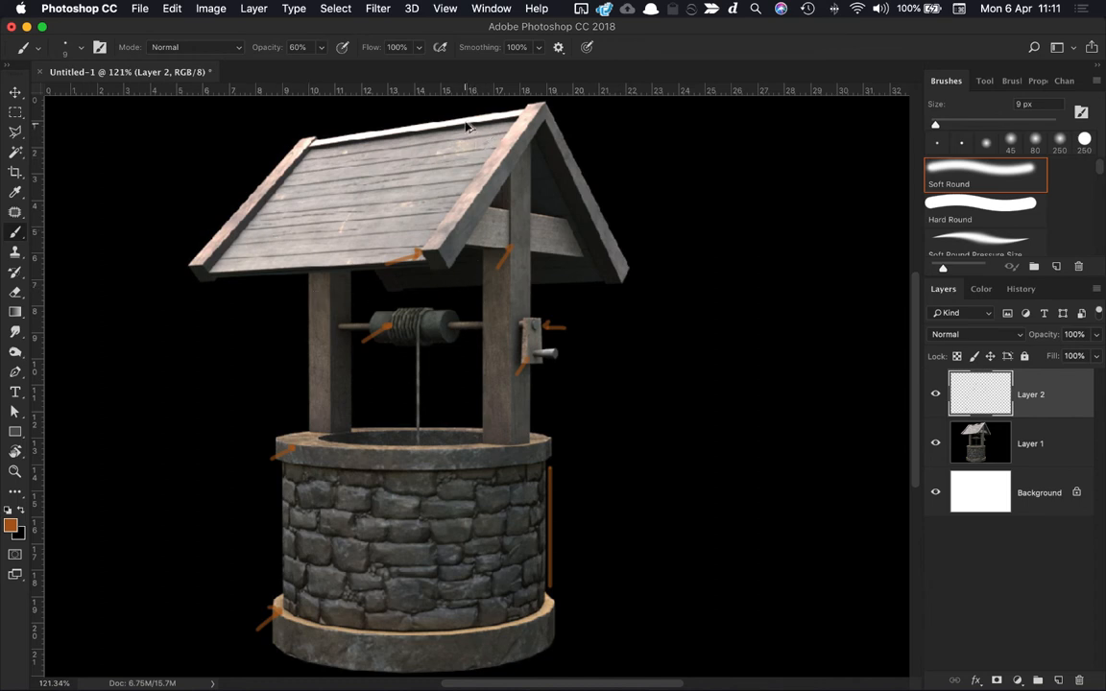
mouse_move(438, 318)
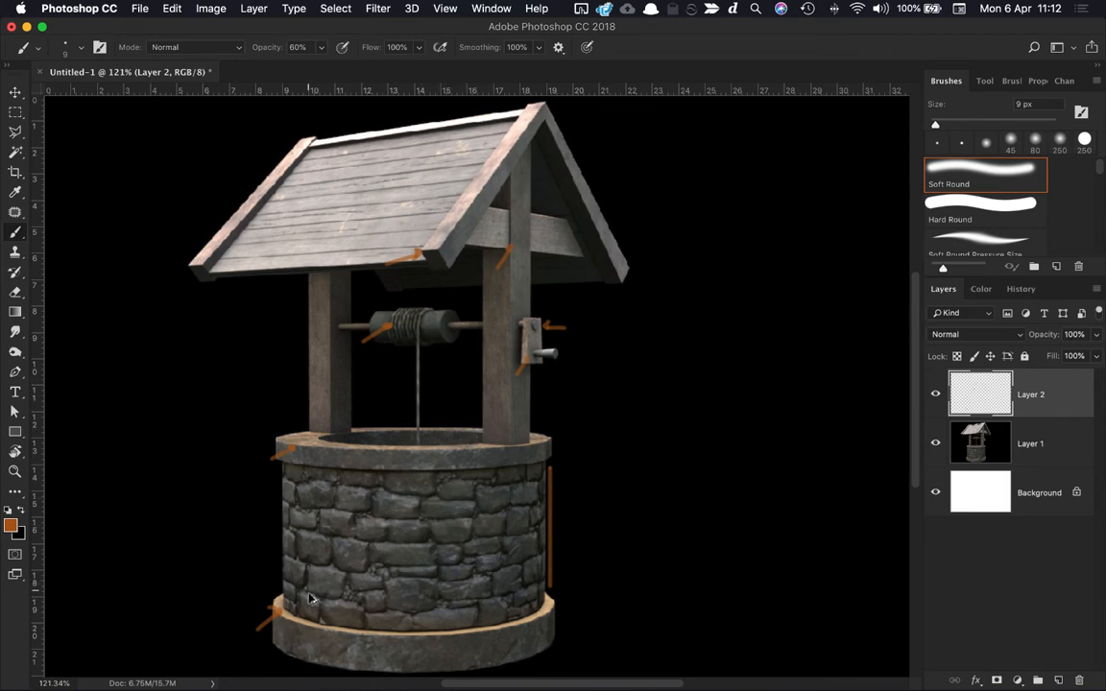
mouse_move(363, 608)
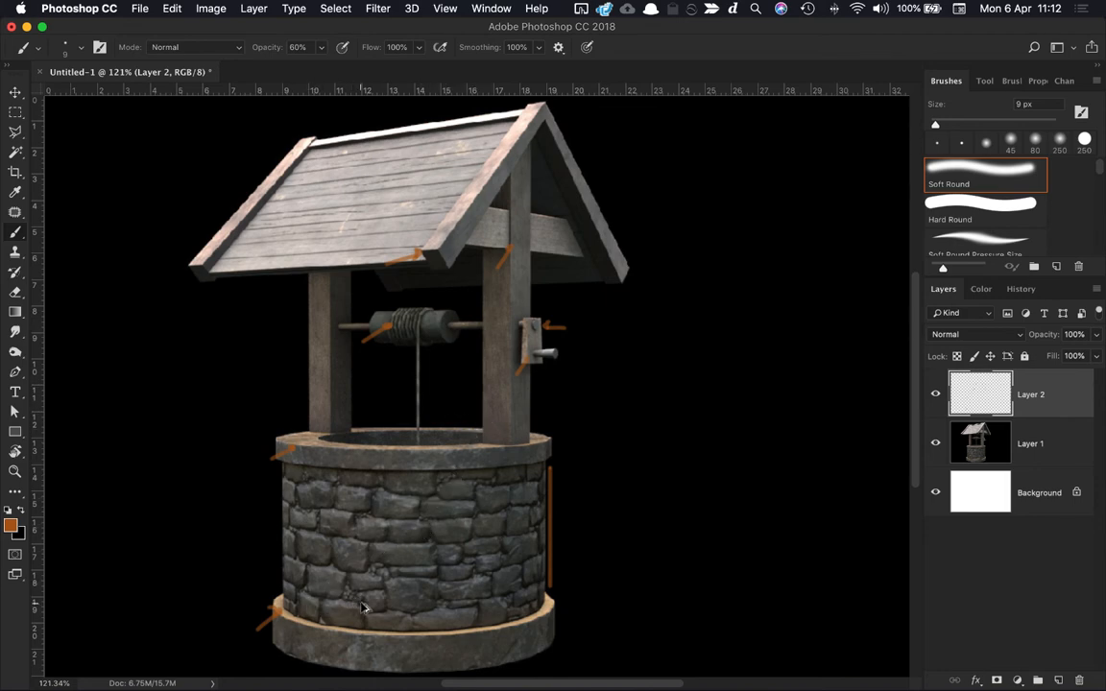
mouse_move(265, 420)
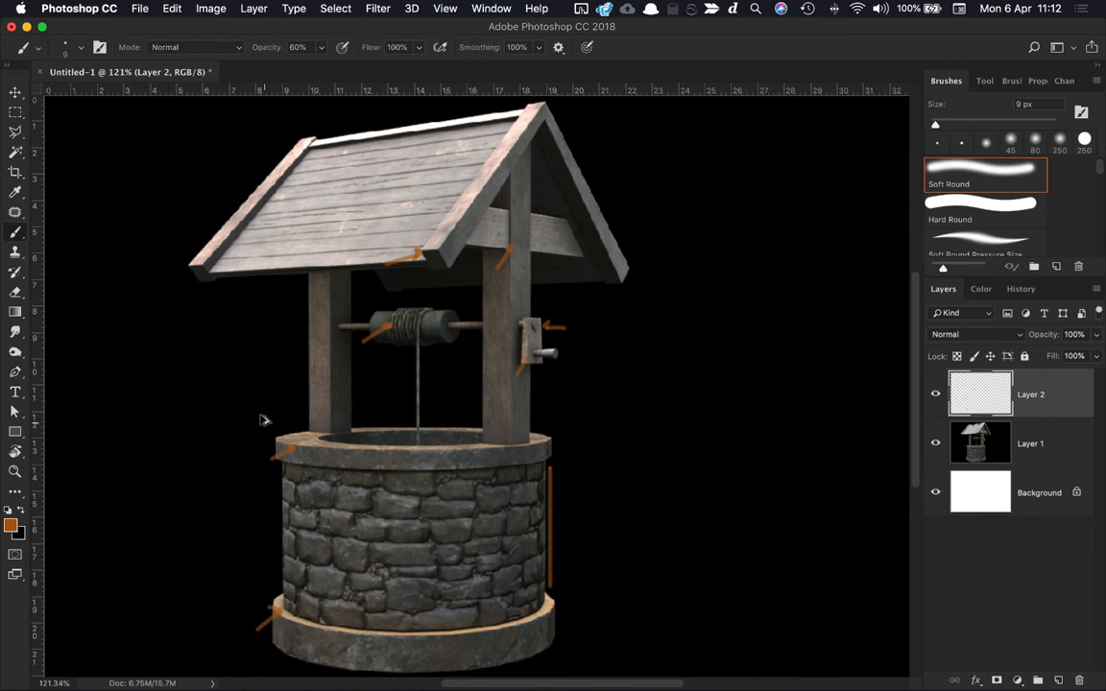
mouse_move(413, 514)
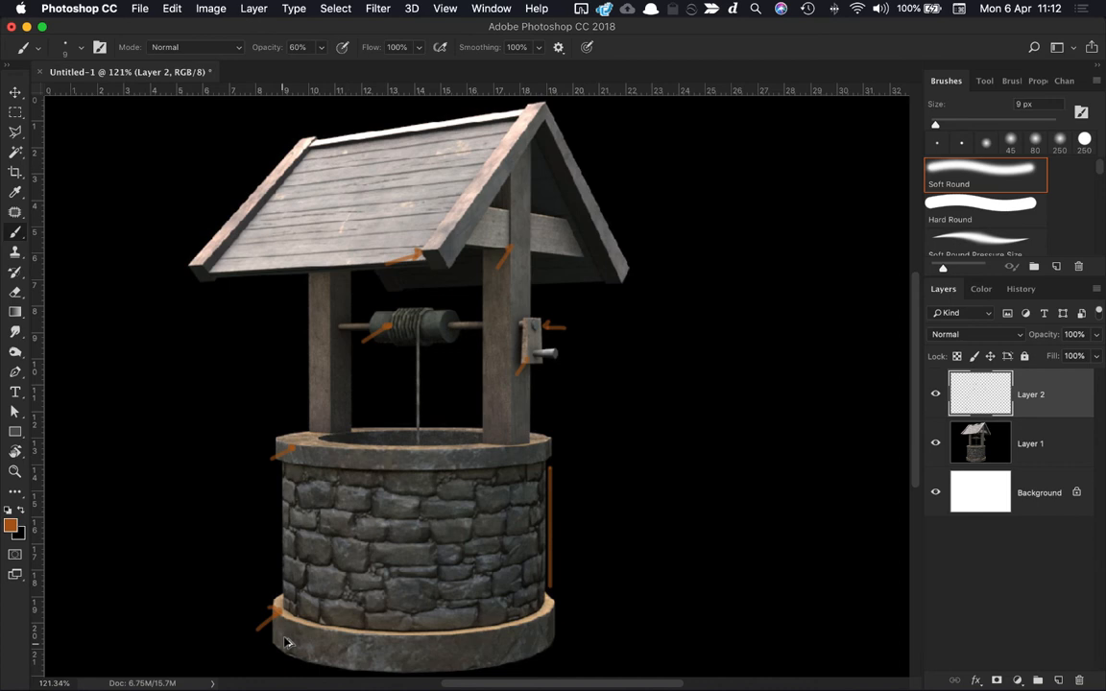
mouse_move(393, 306)
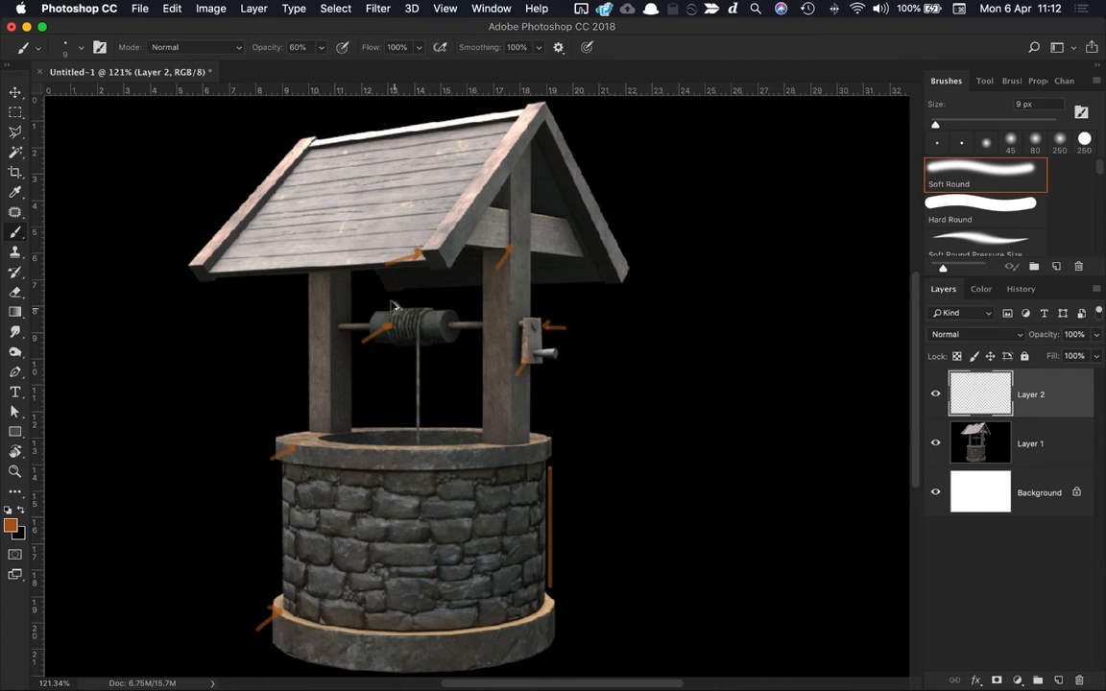
mouse_move(446, 322)
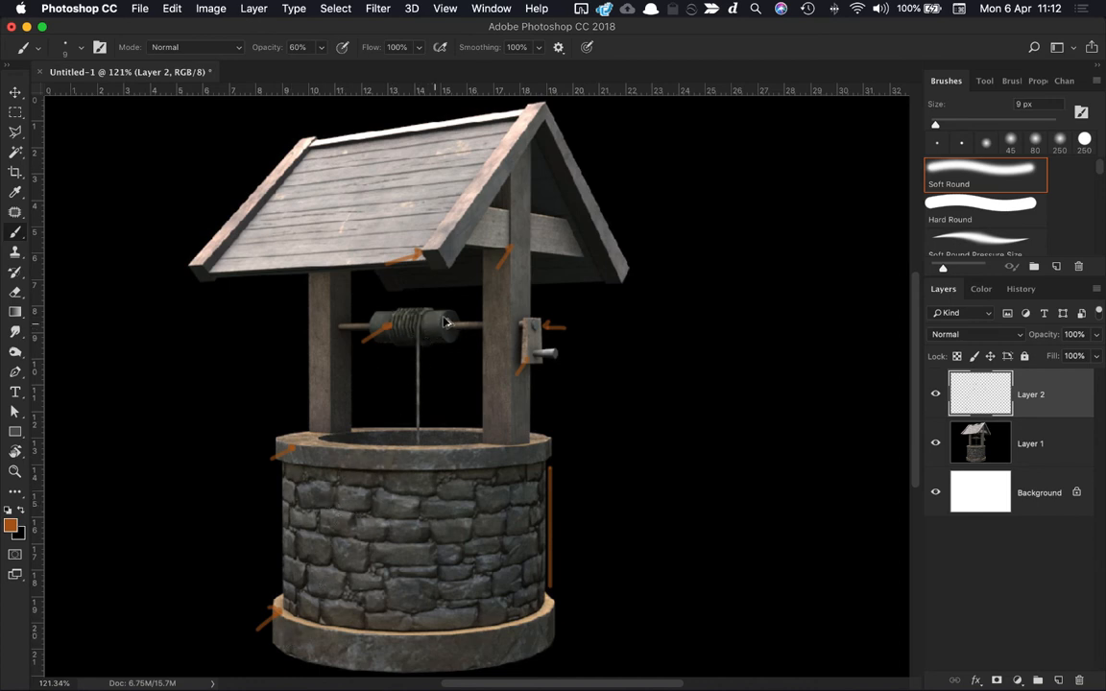
mouse_move(463, 328)
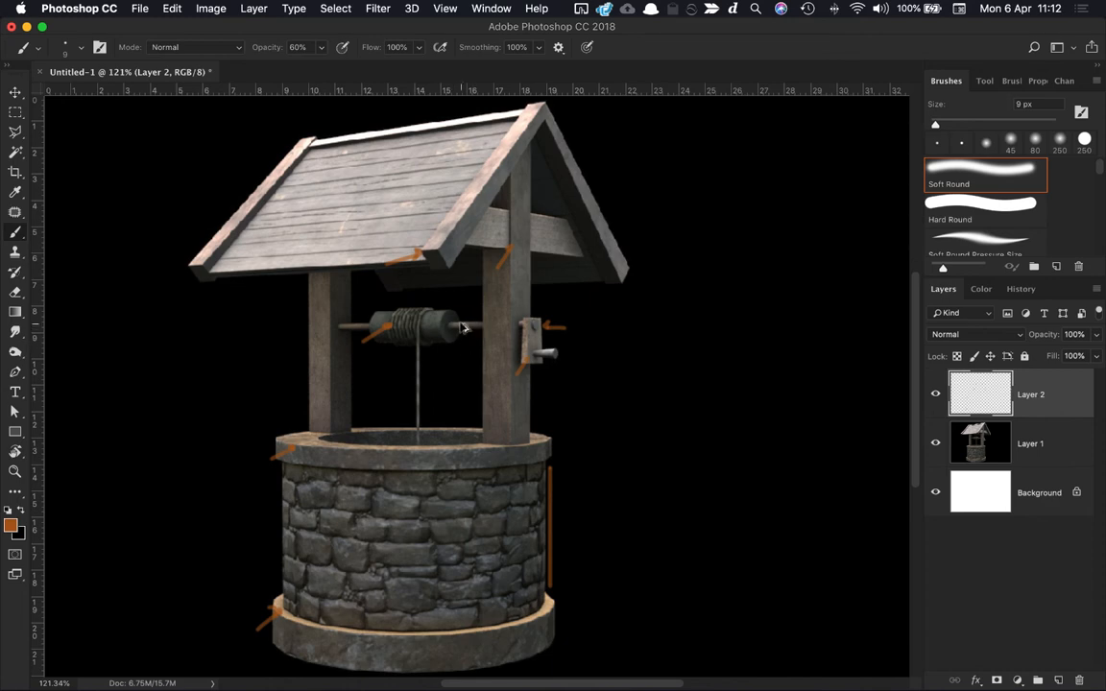
mouse_move(547, 327)
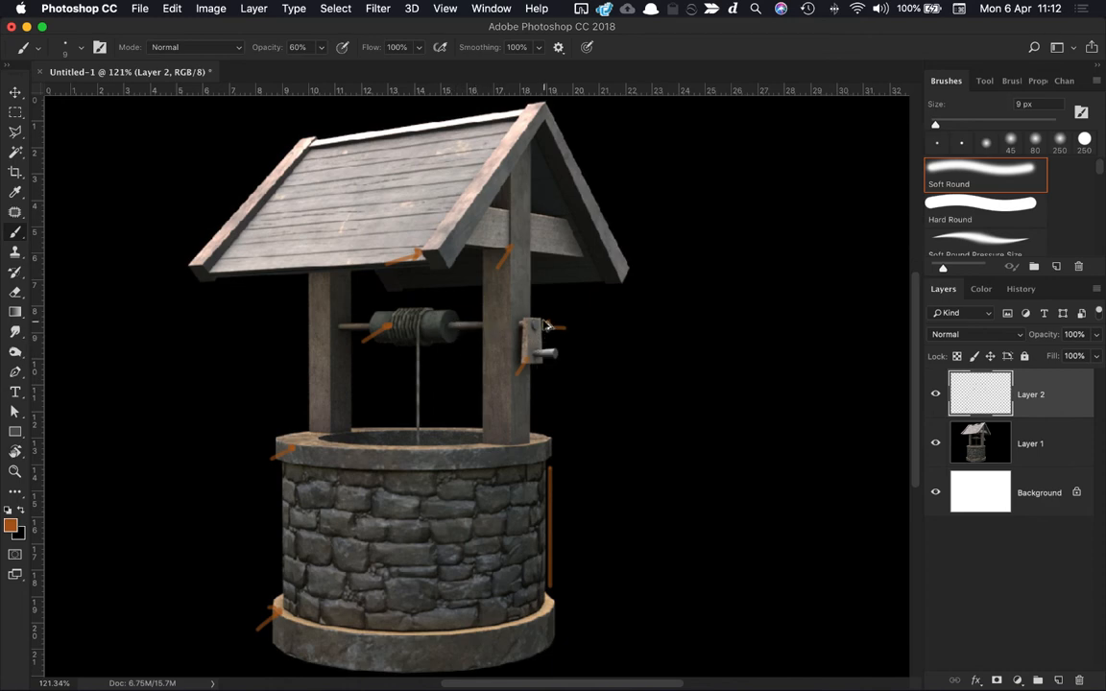
mouse_move(470, 217)
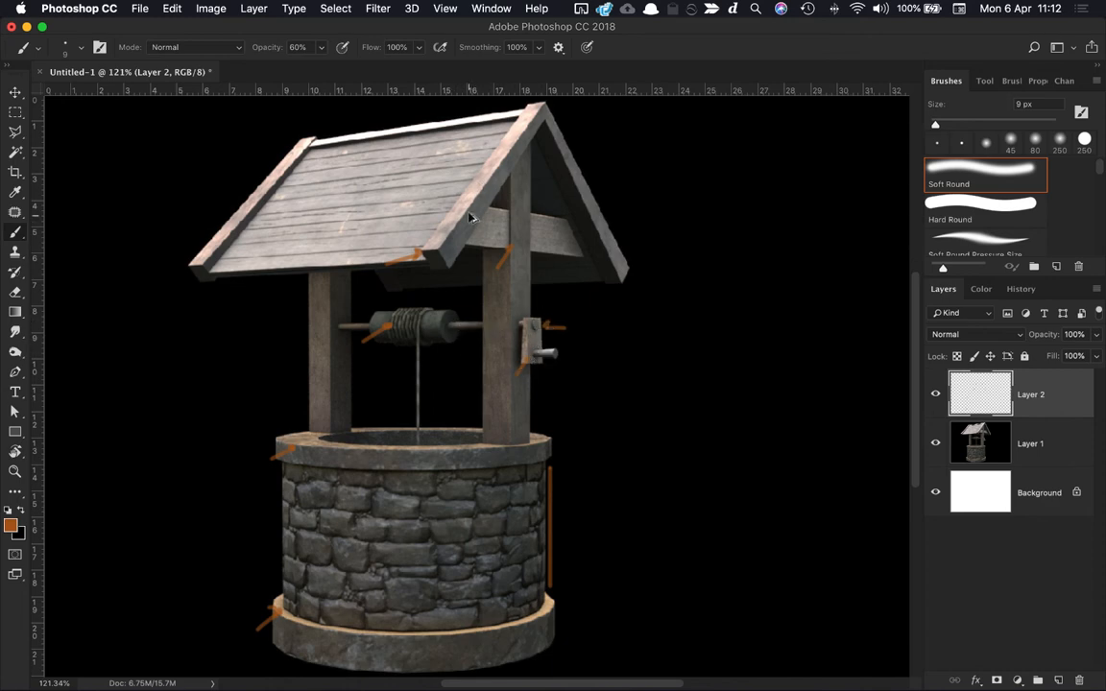
mouse_move(288, 294)
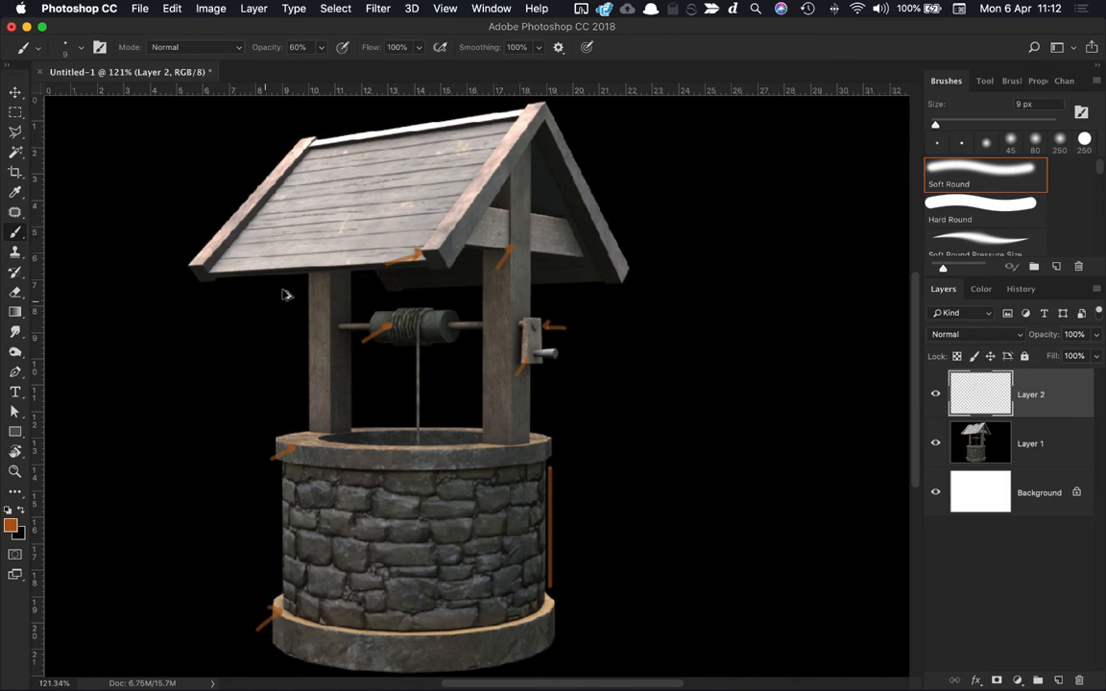
mouse_move(313, 392)
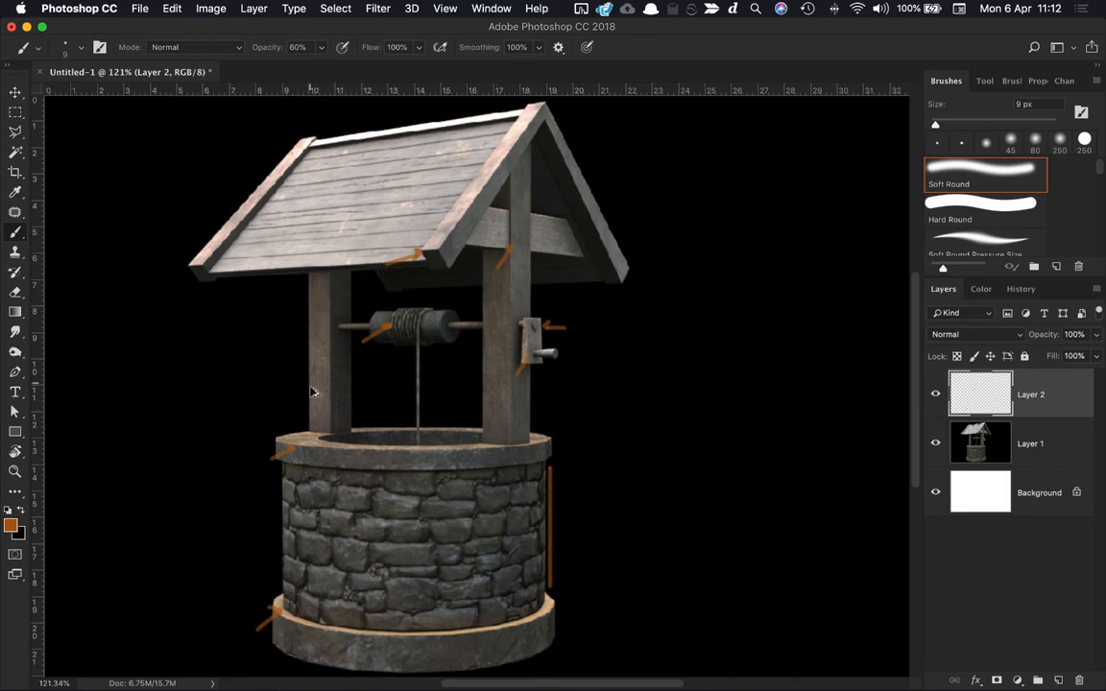
mouse_move(377, 217)
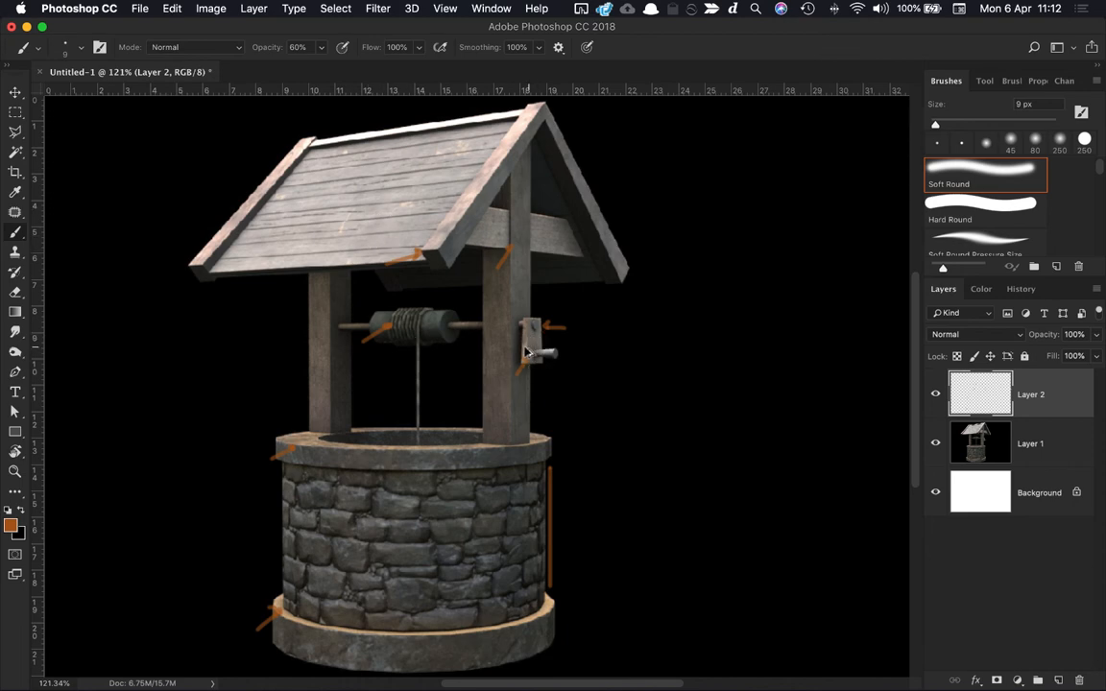
mouse_move(559, 359)
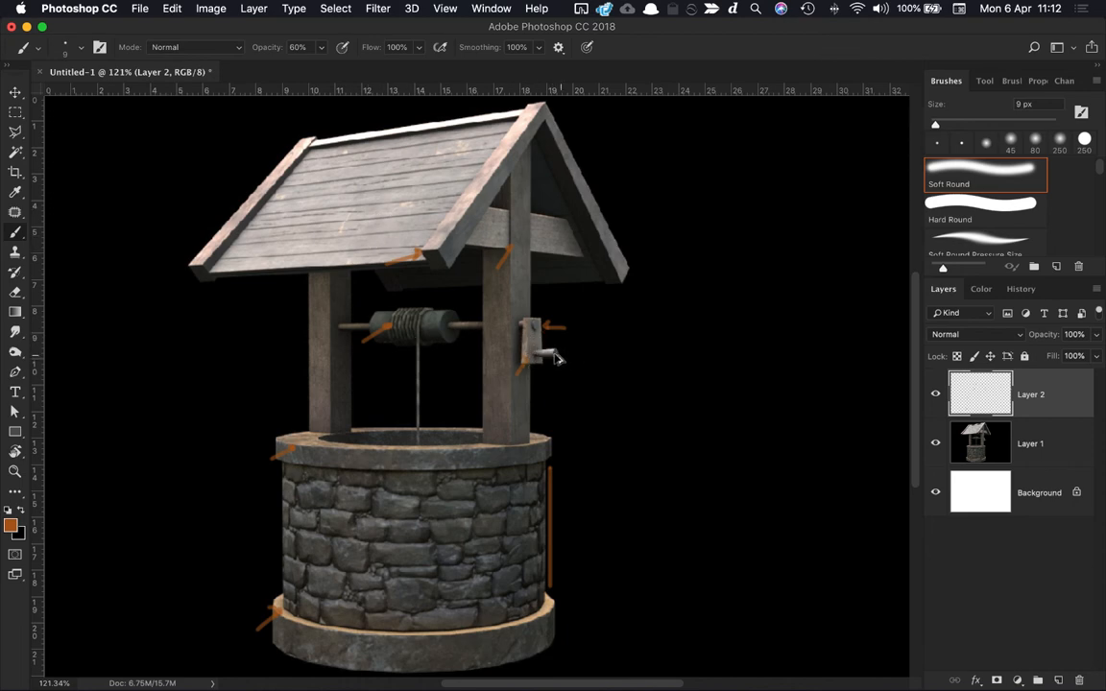
mouse_move(479, 330)
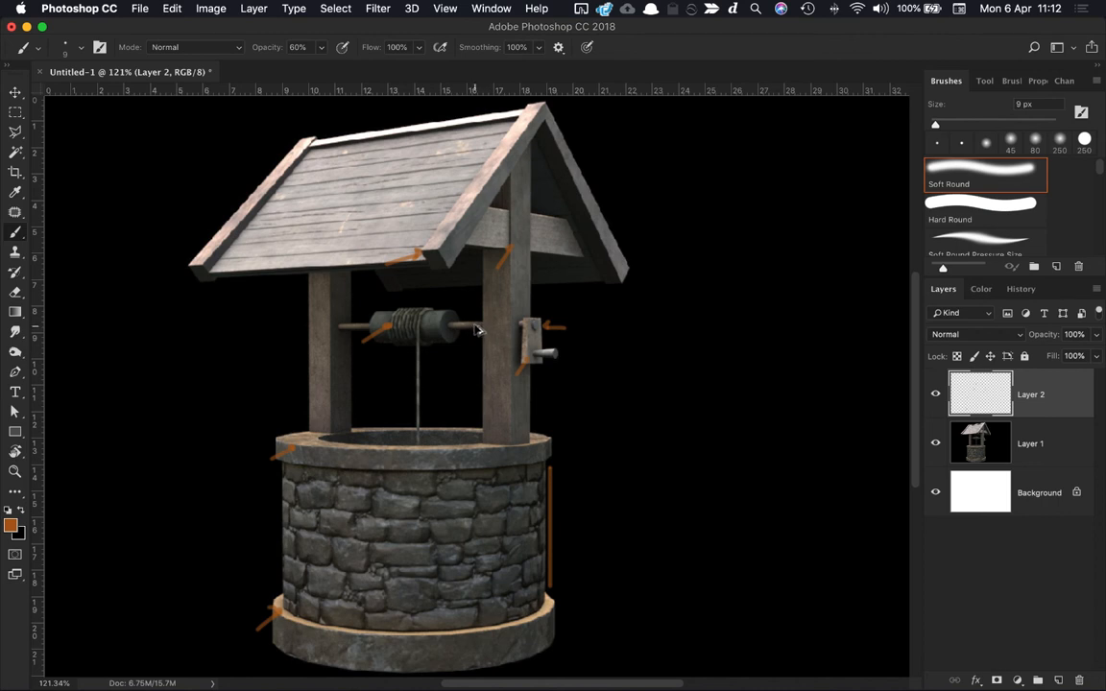
mouse_move(466, 329)
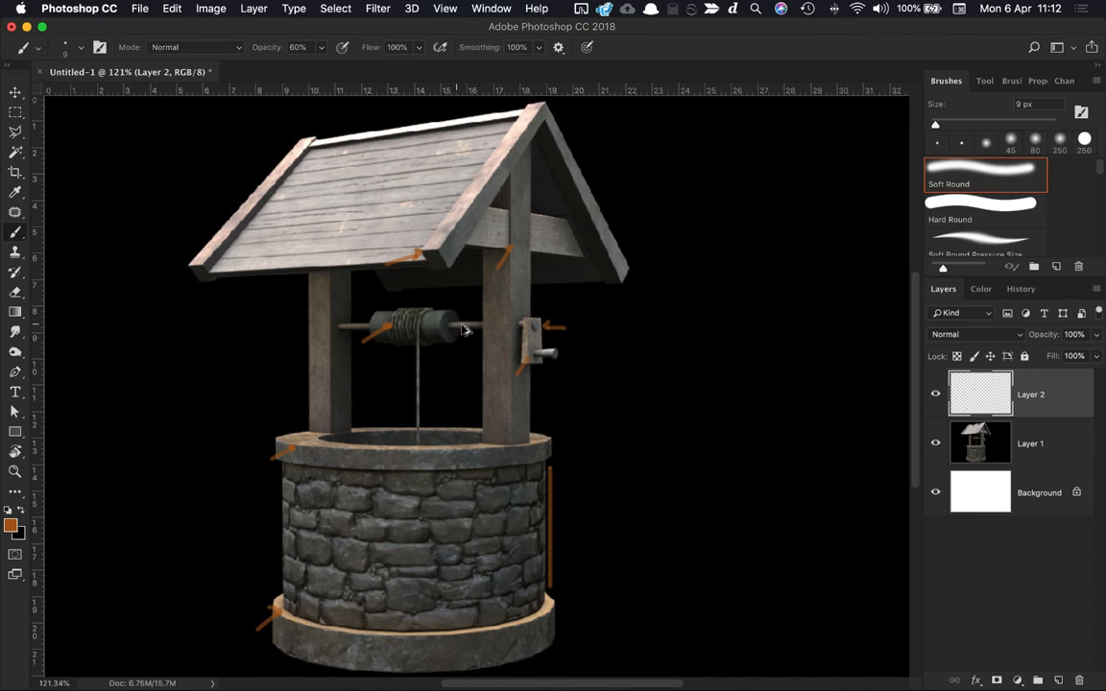
mouse_move(360, 435)
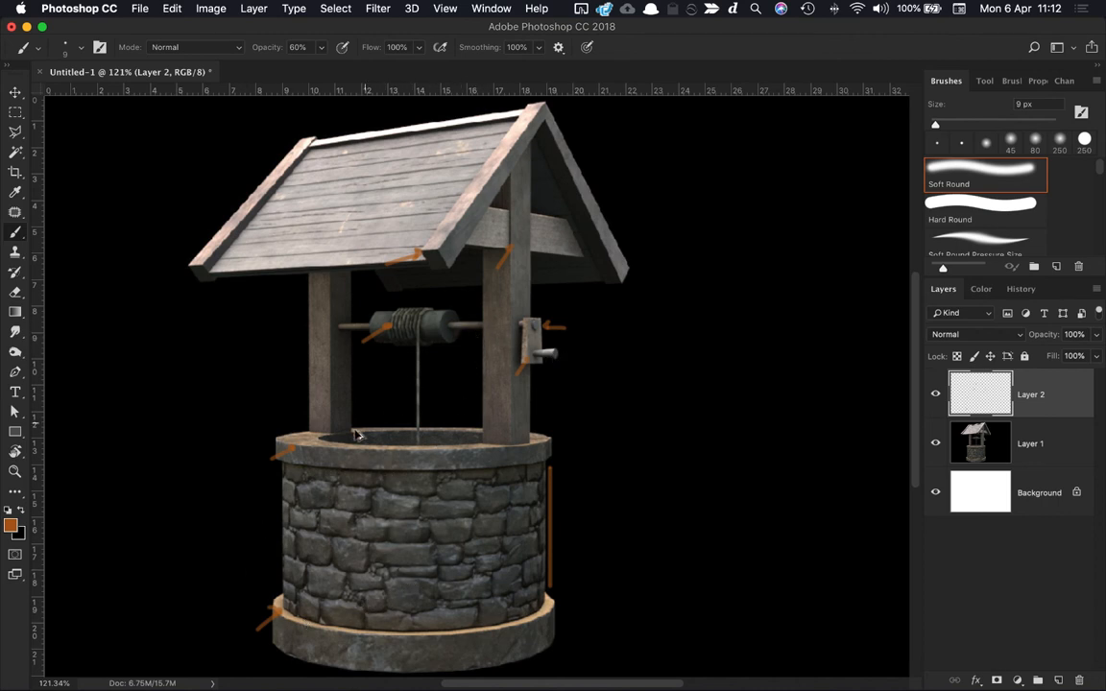
mouse_move(440, 521)
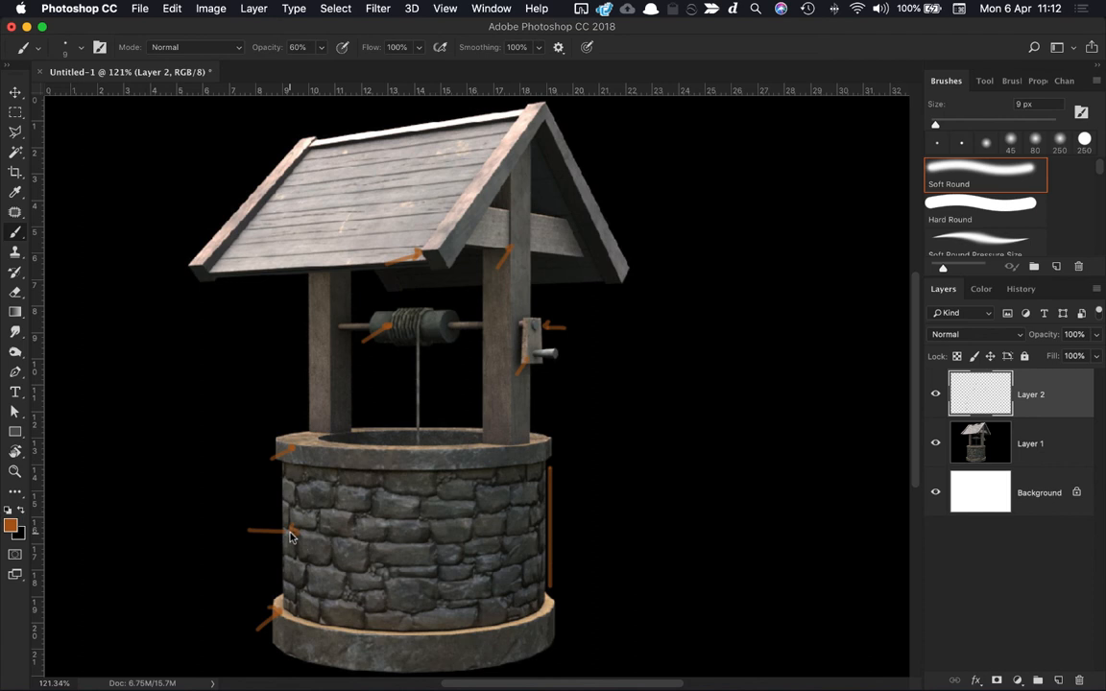
mouse_move(309, 444)
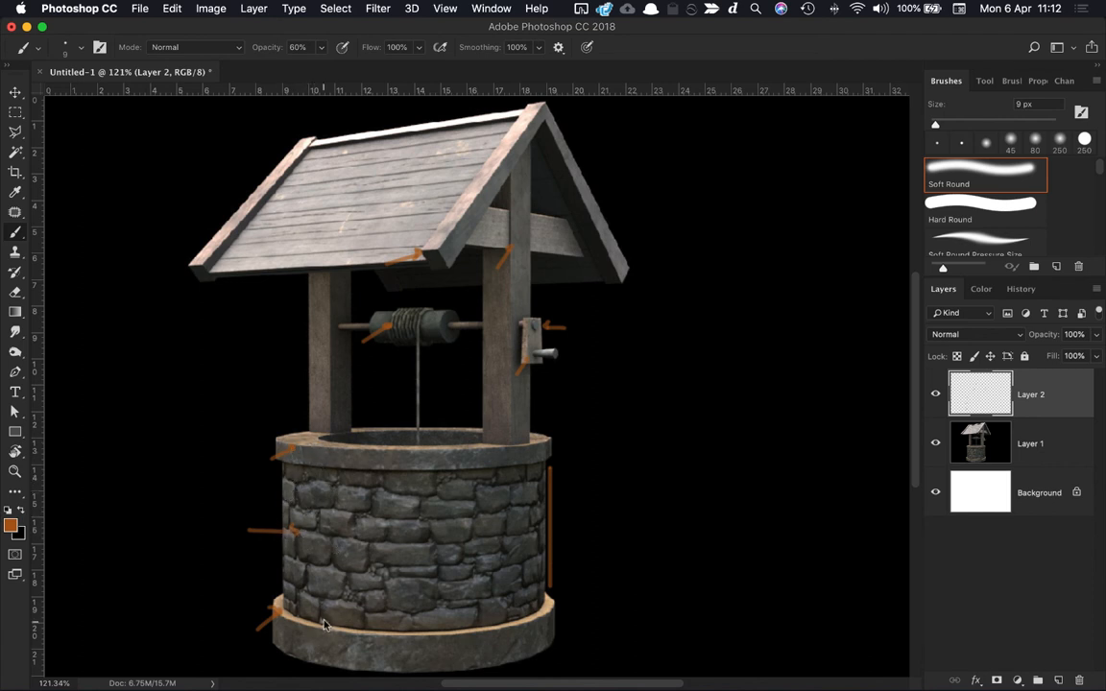
mouse_move(372, 537)
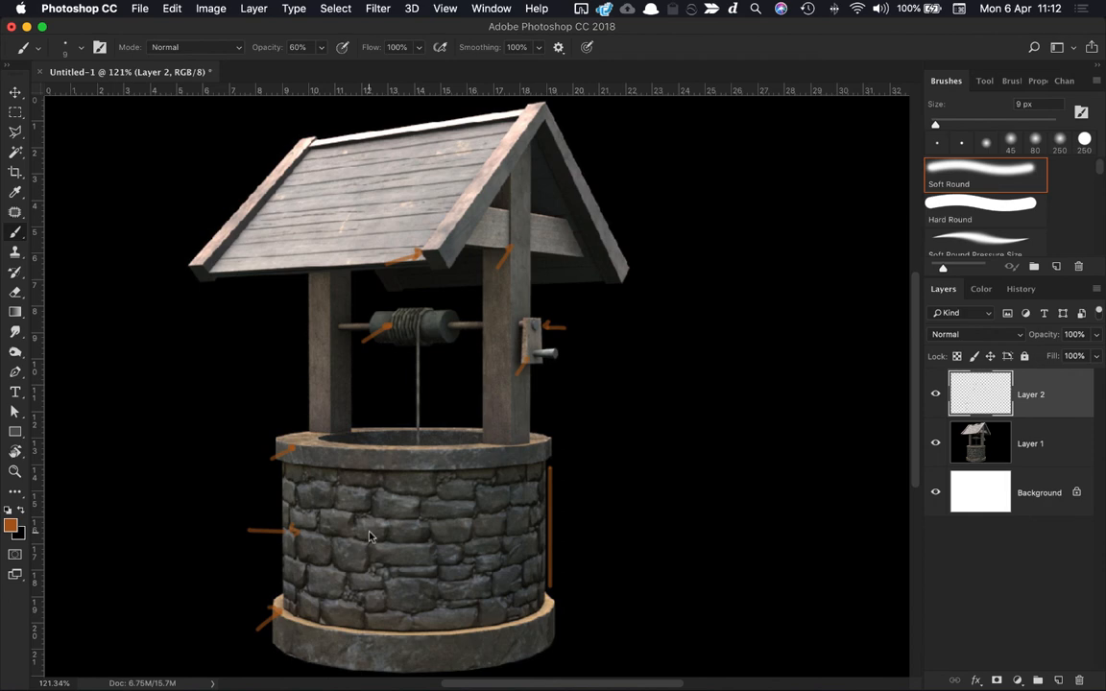
mouse_move(336, 556)
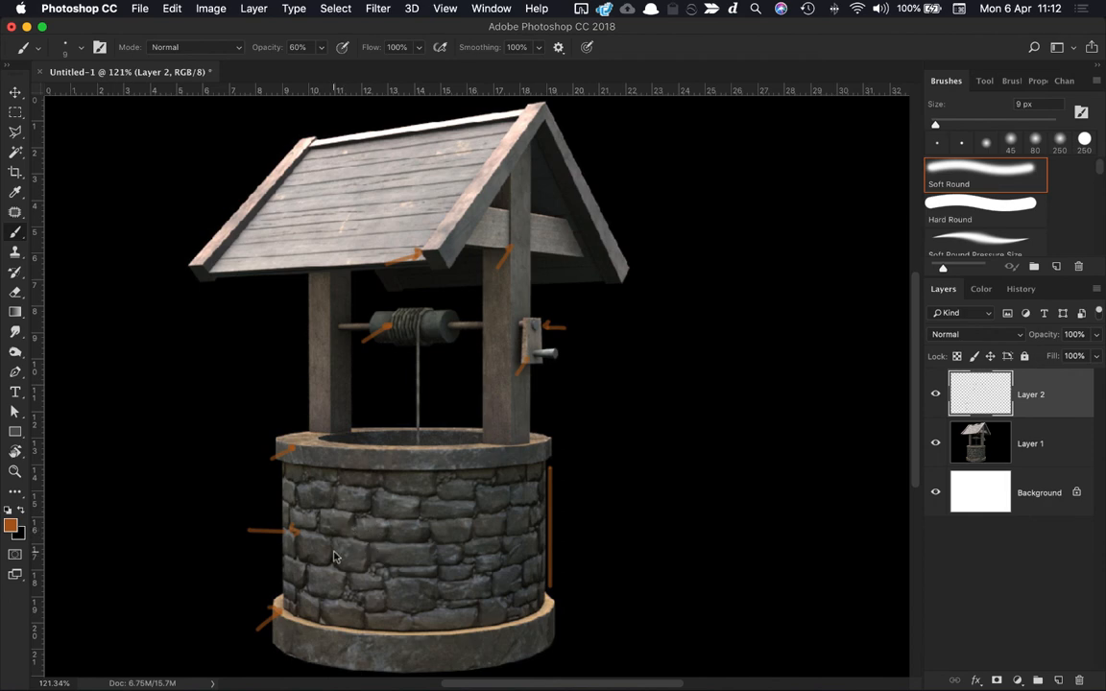
mouse_move(341, 538)
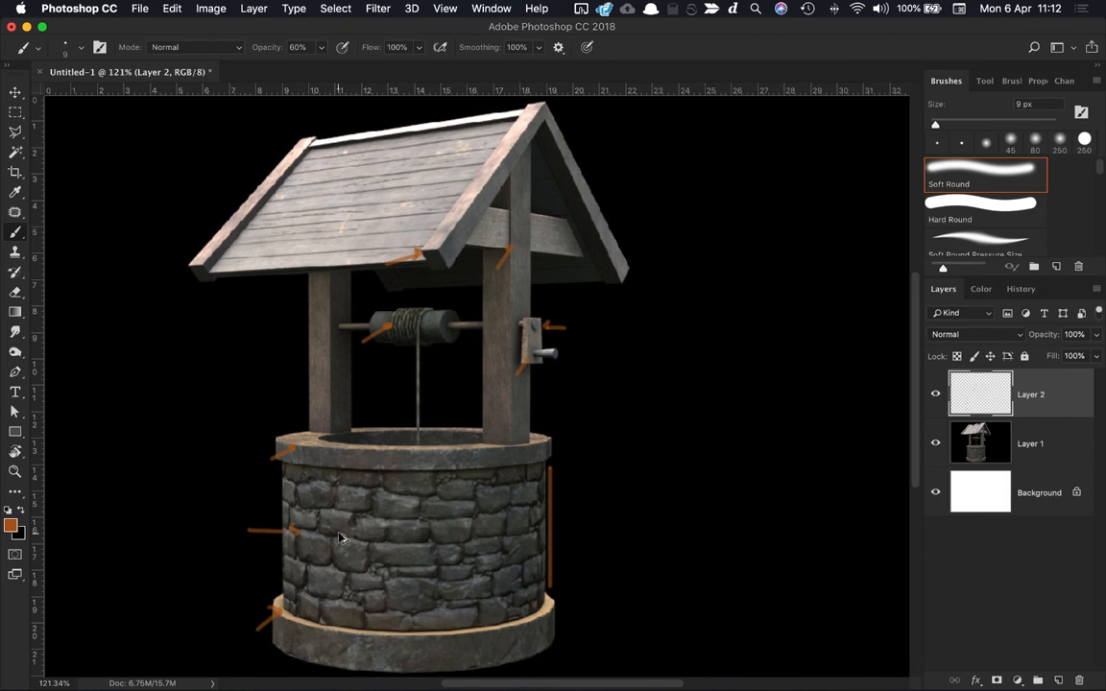
mouse_move(528, 128)
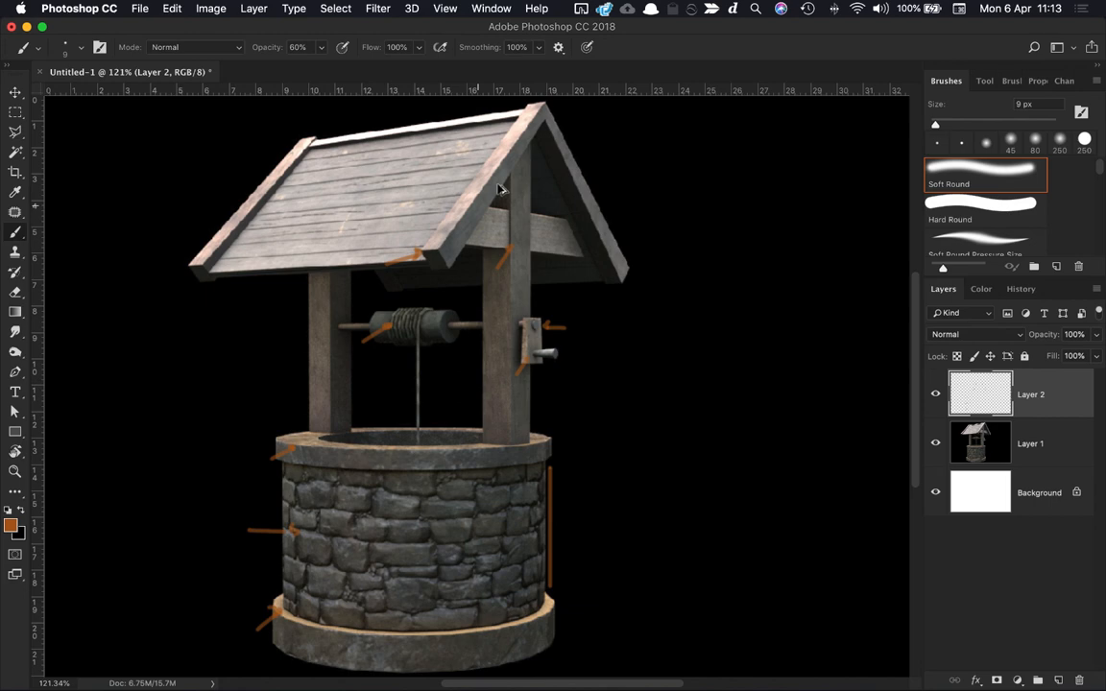
mouse_move(509, 384)
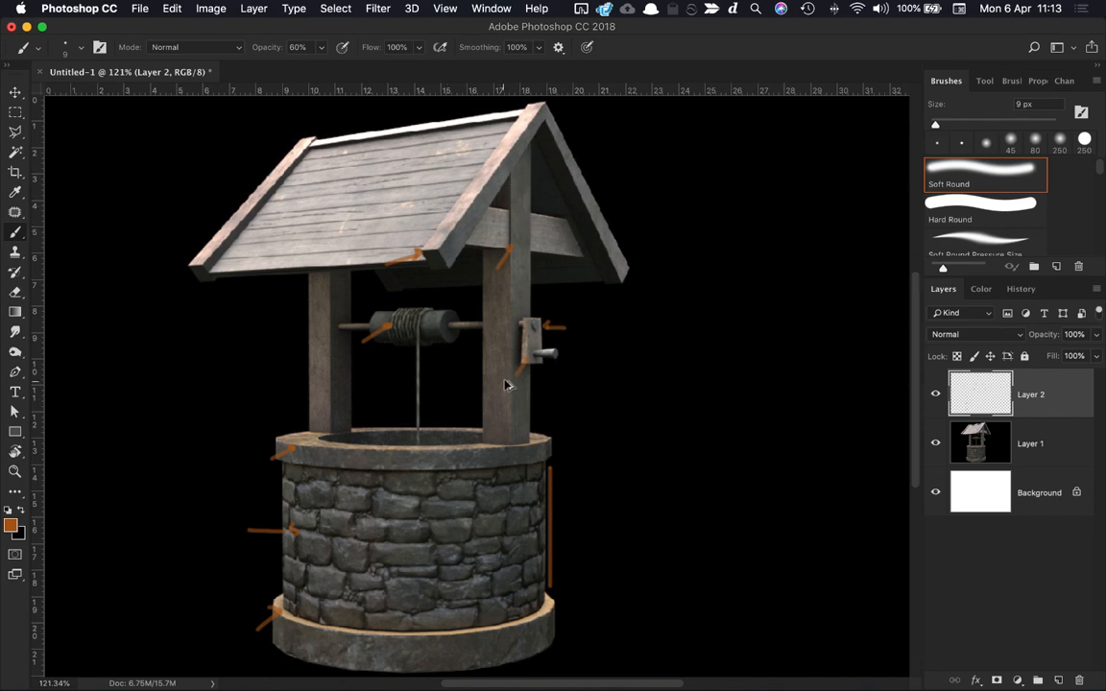
mouse_move(619, 553)
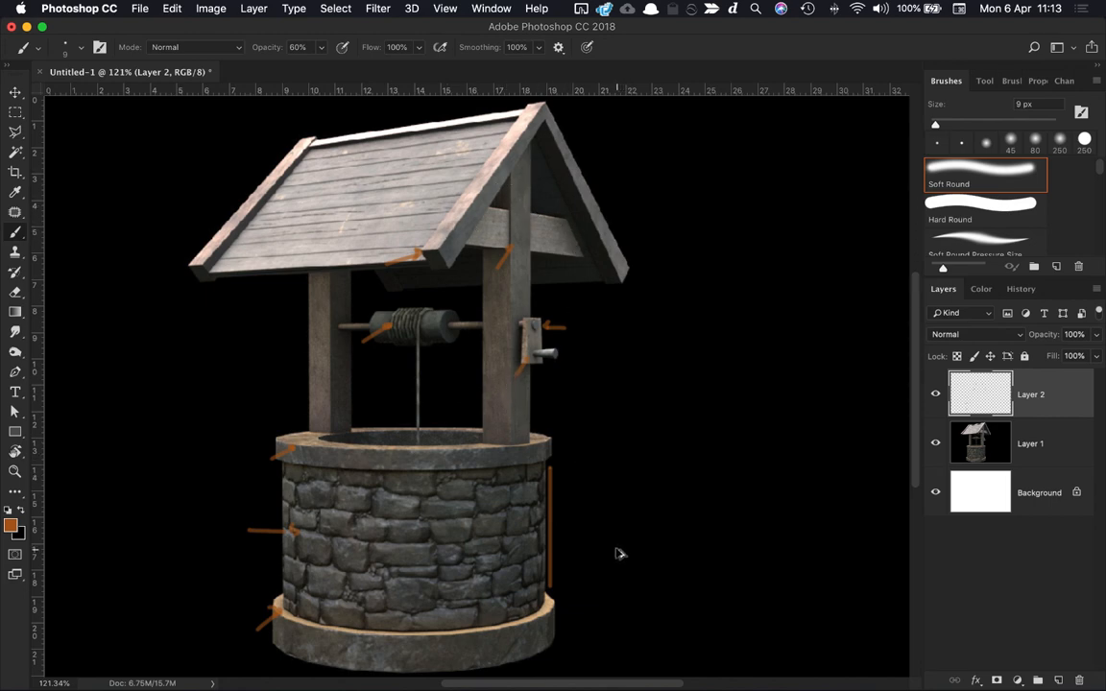
mouse_move(624, 553)
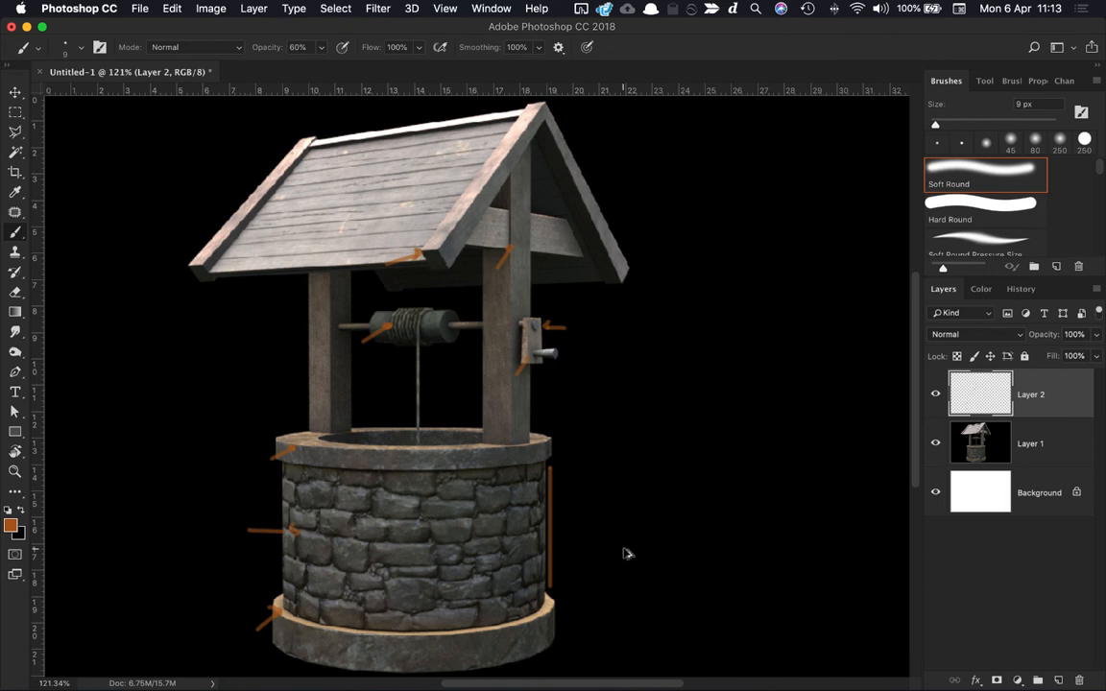
mouse_move(625, 534)
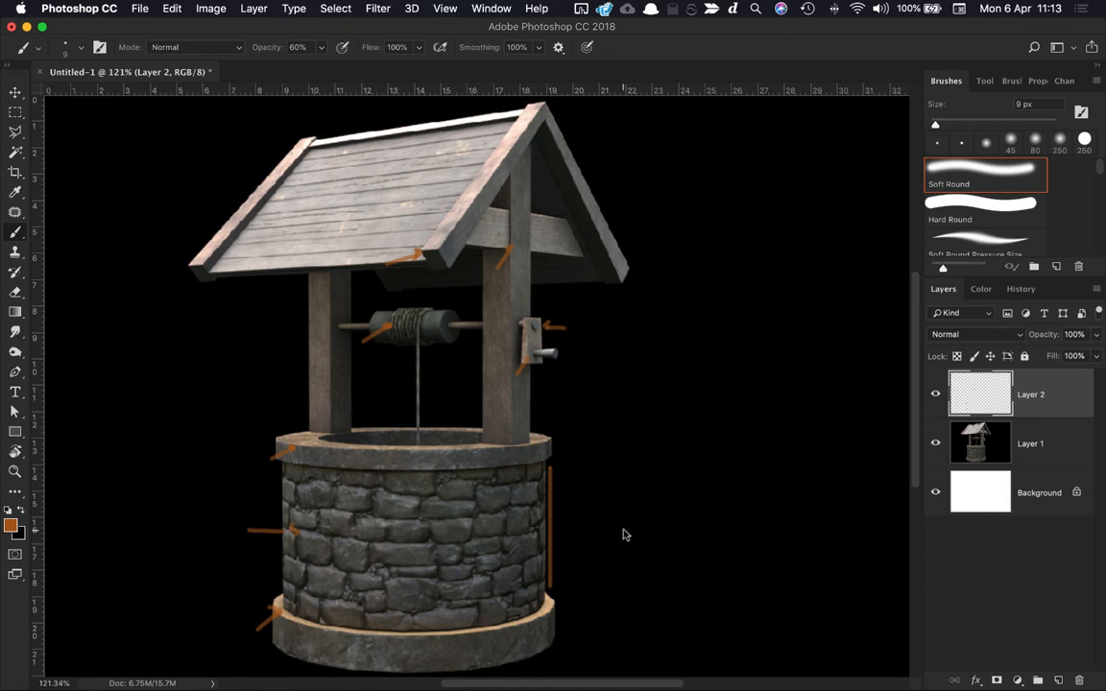